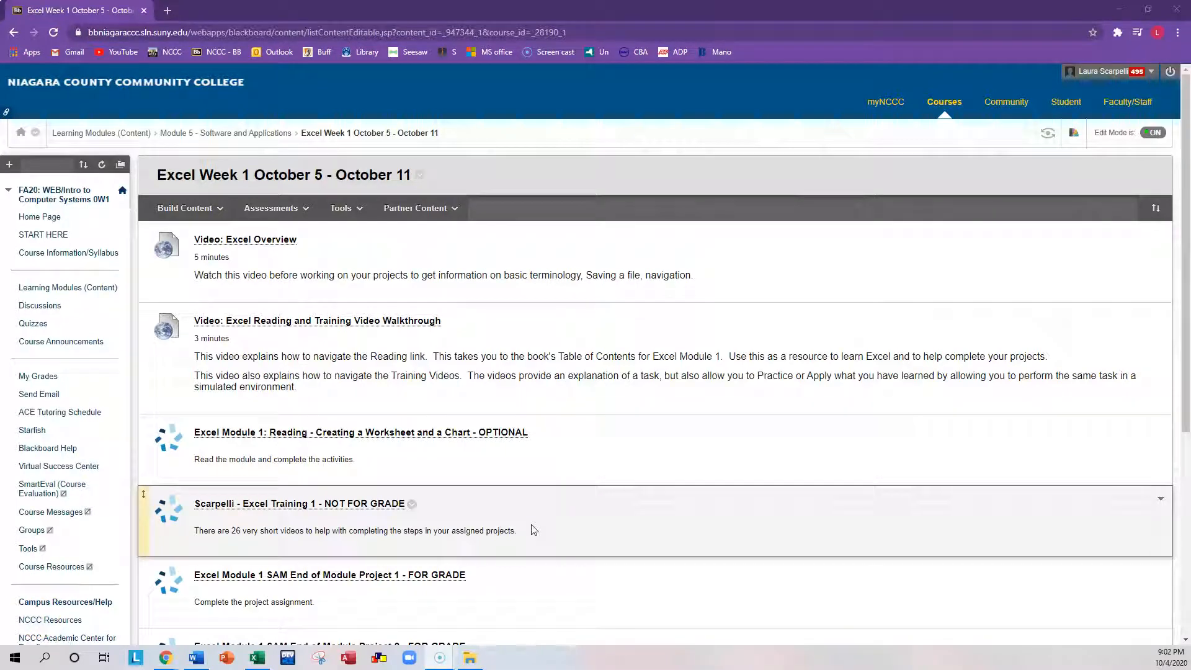
mouse_move(531, 535)
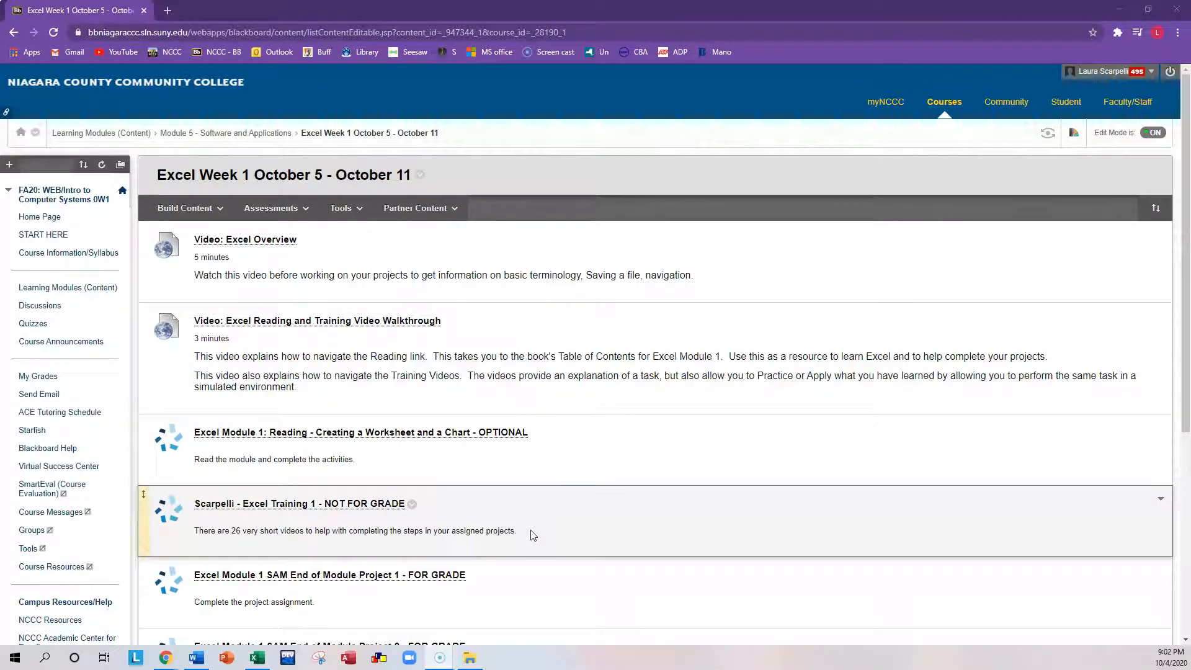
- Scroll the Excel Week 1 content page down to the Module 1 SAM project link
scroll(down, 3)
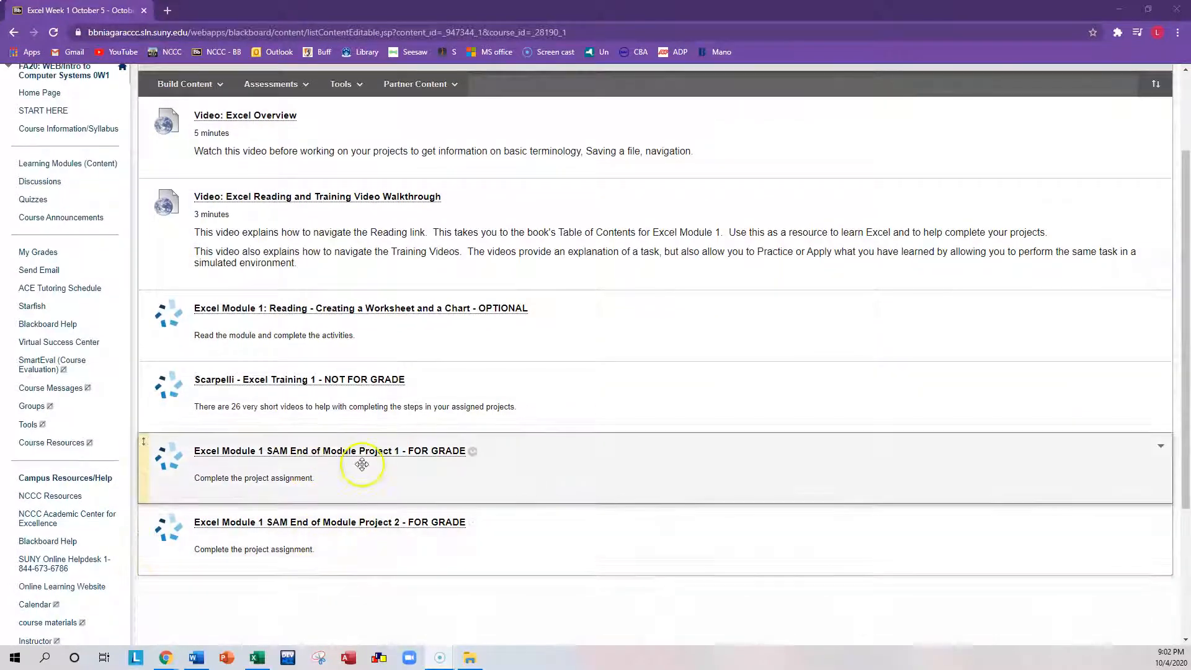
mouse_move(387, 541)
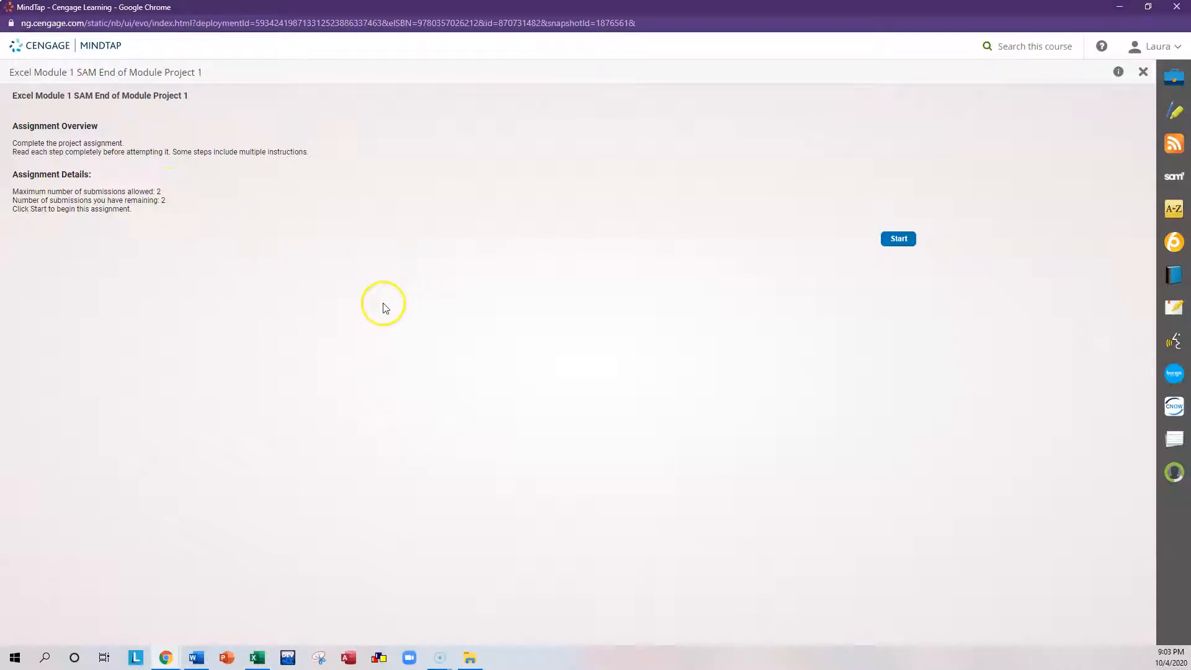
- Start Module 1 SAM End of Module Project 1 and download its instruction and start files
click(899, 238)
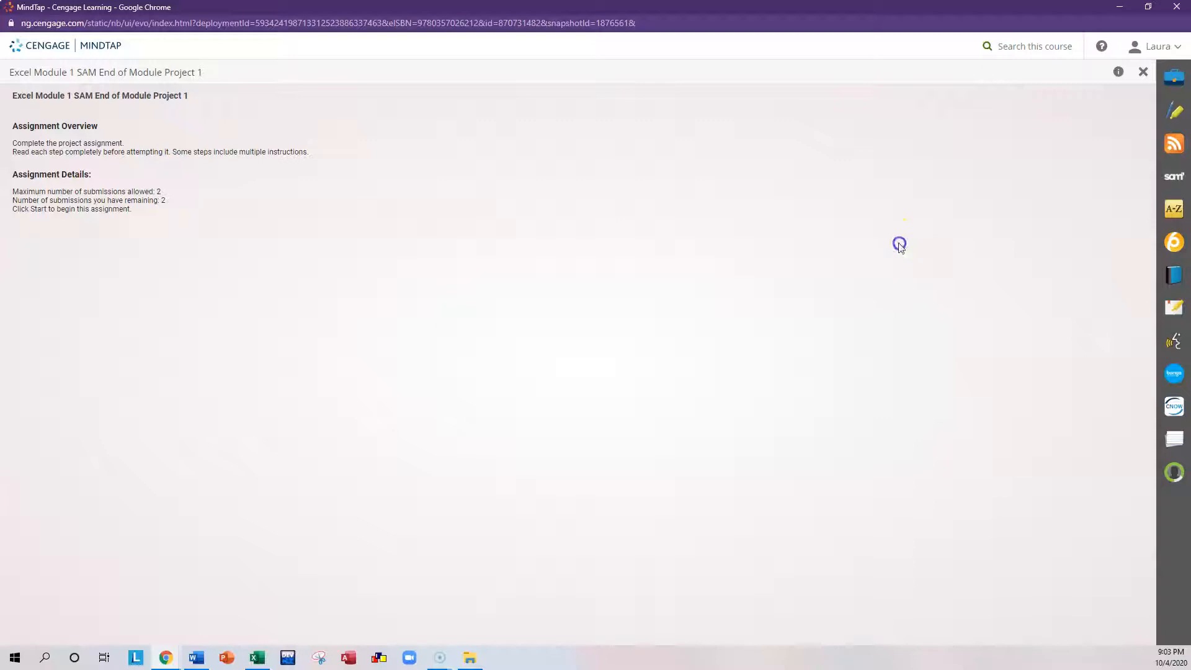
click(900, 245)
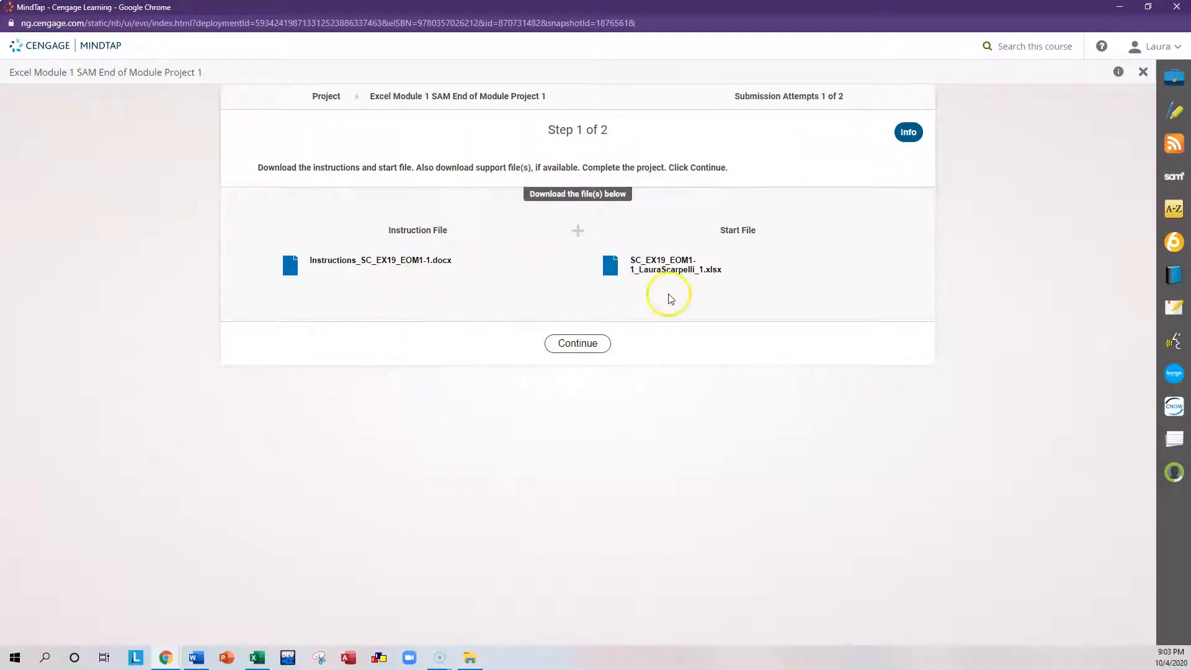
mouse_move(339, 272)
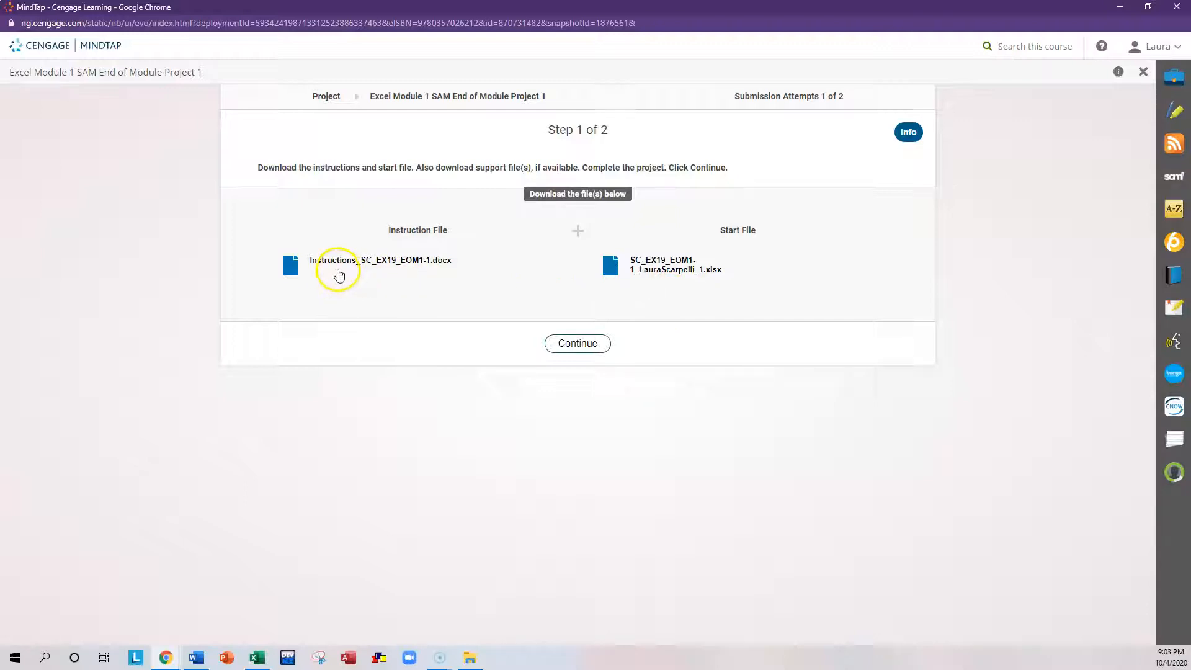
mouse_move(673, 286)
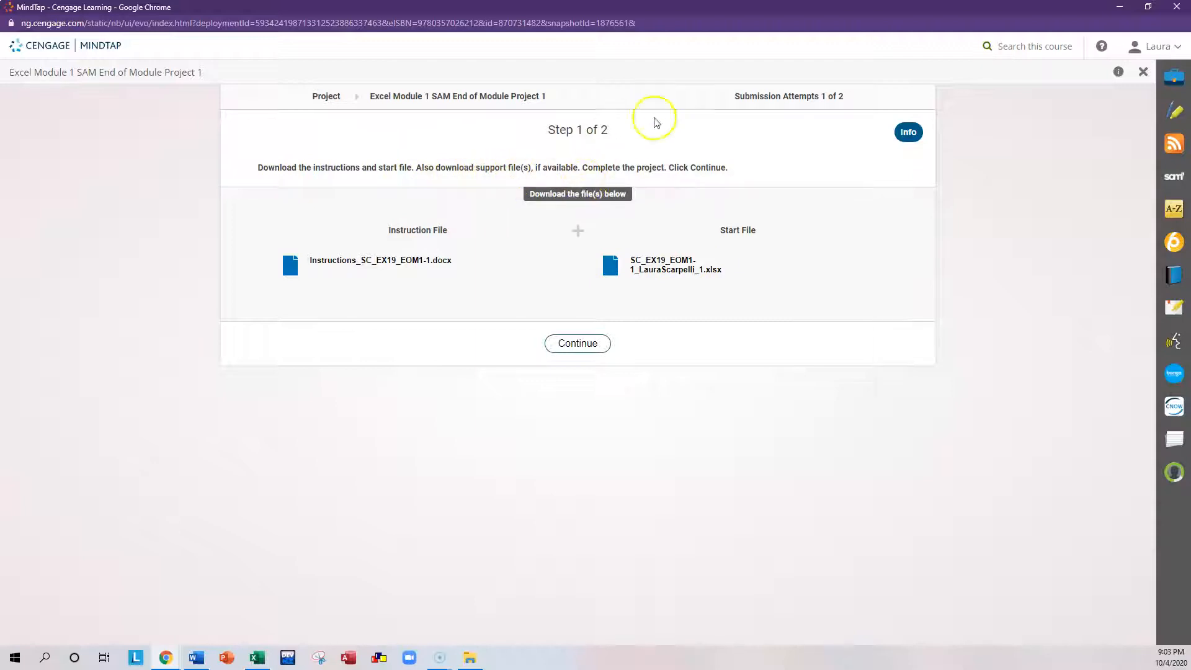
mouse_move(832, 108)
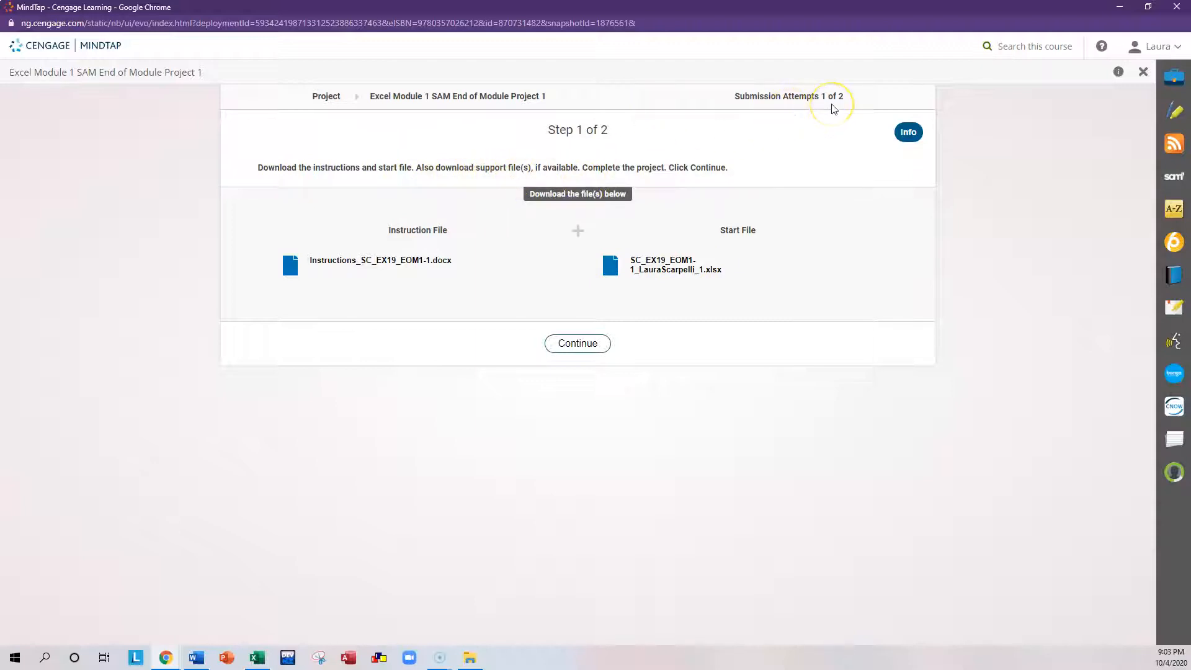
mouse_move(809, 184)
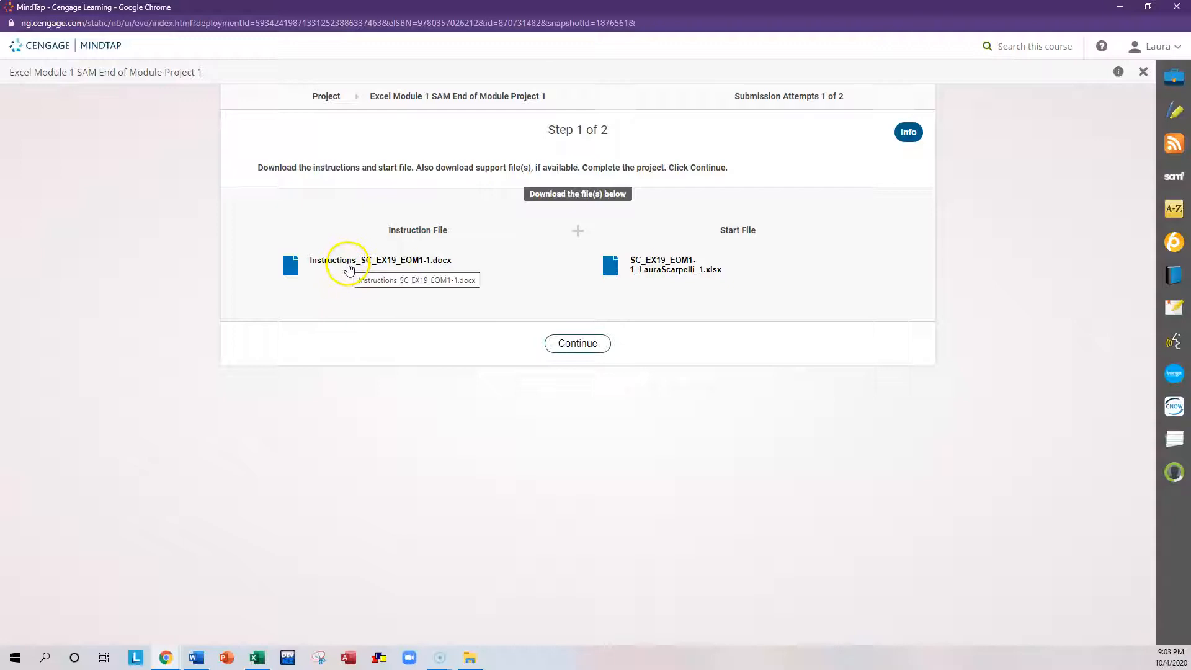
click(380, 260)
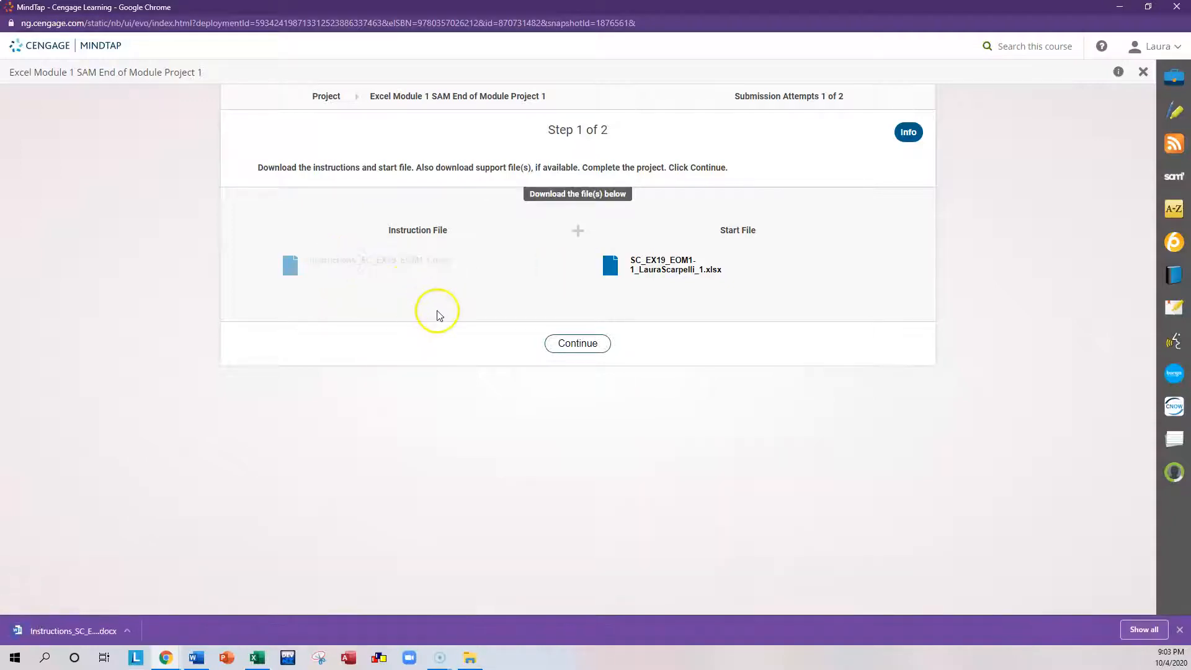
mouse_move(115, 564)
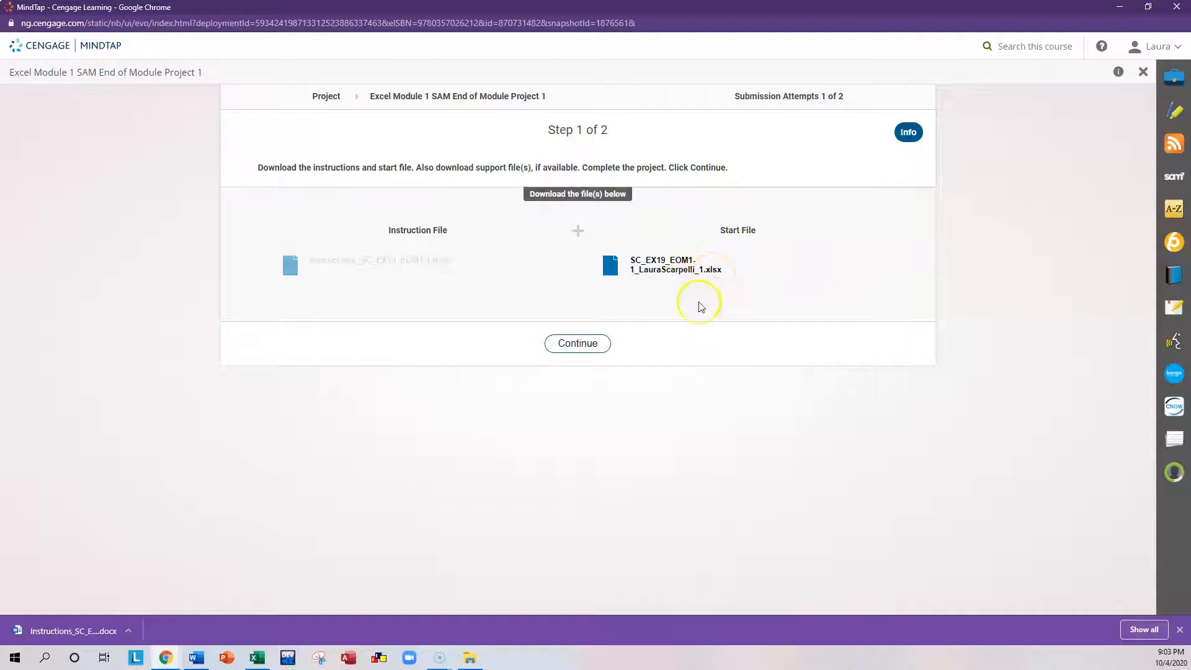
mouse_move(369, 289)
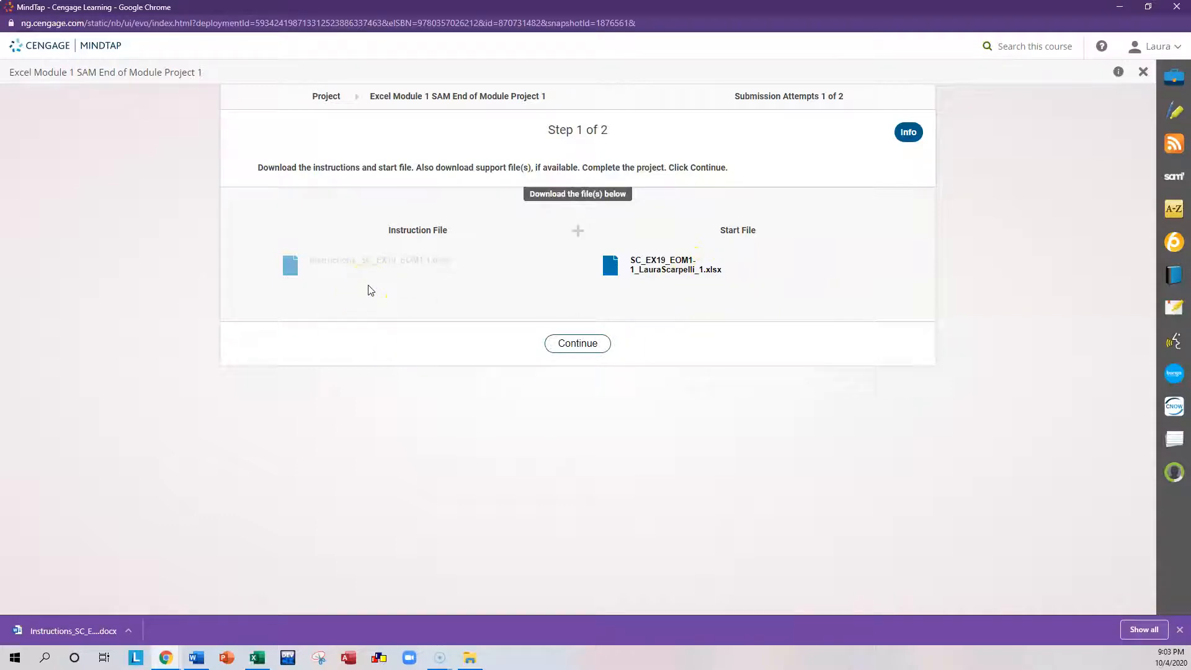
mouse_move(745, 268)
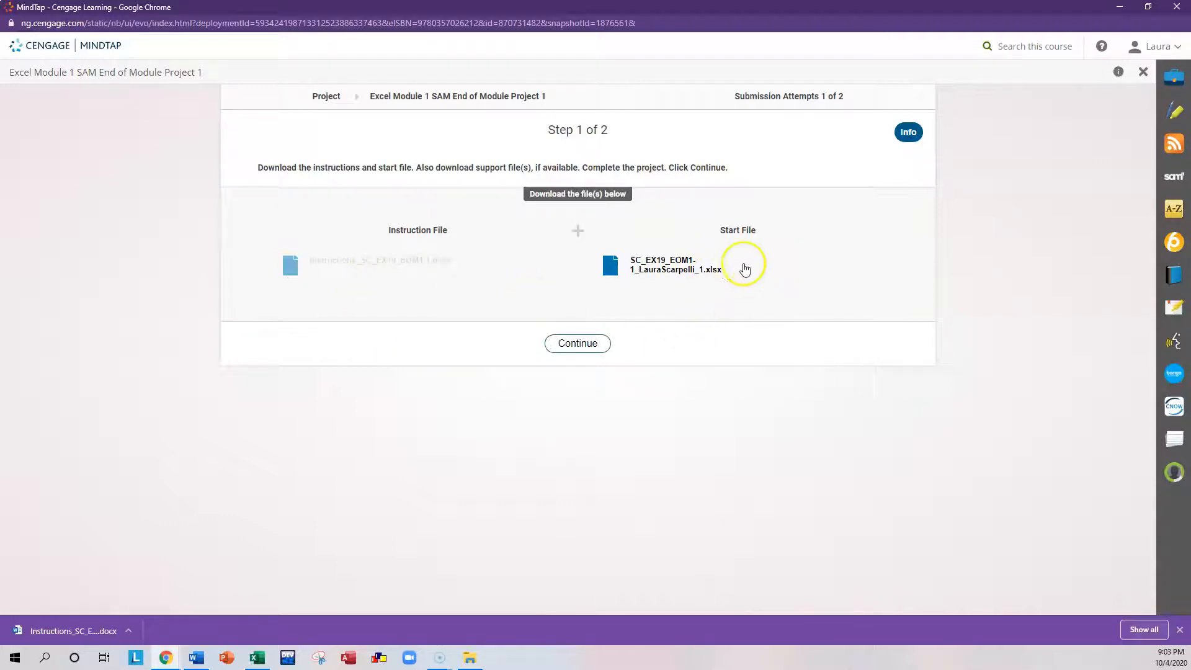
mouse_move(671, 270)
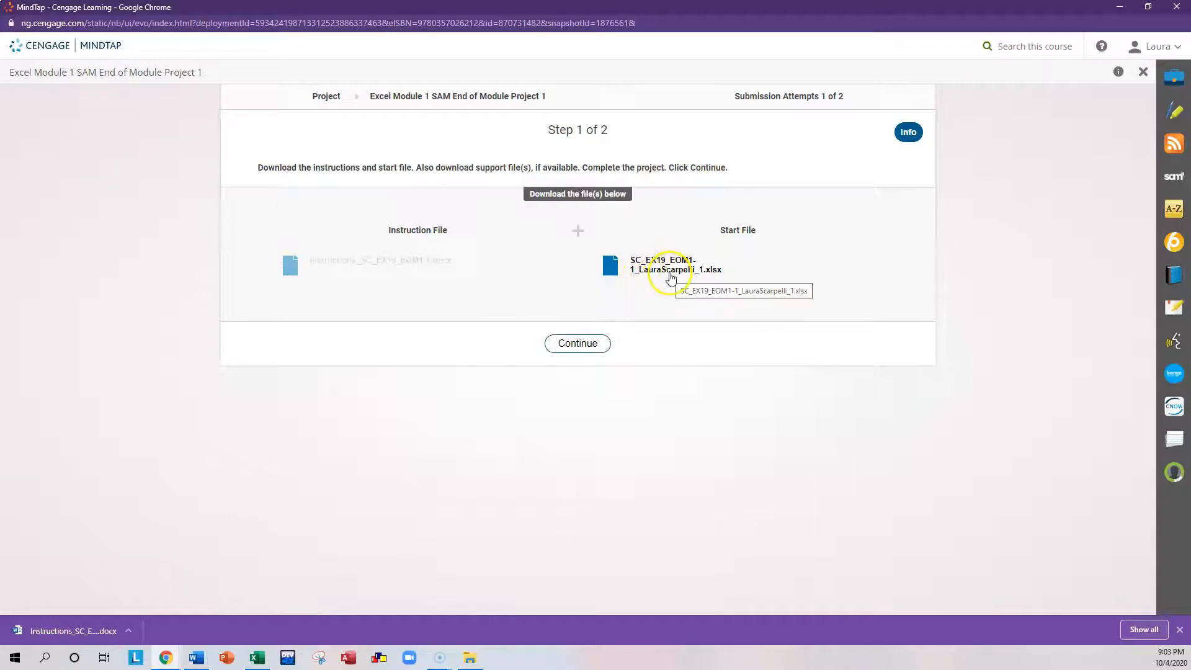
click(669, 264)
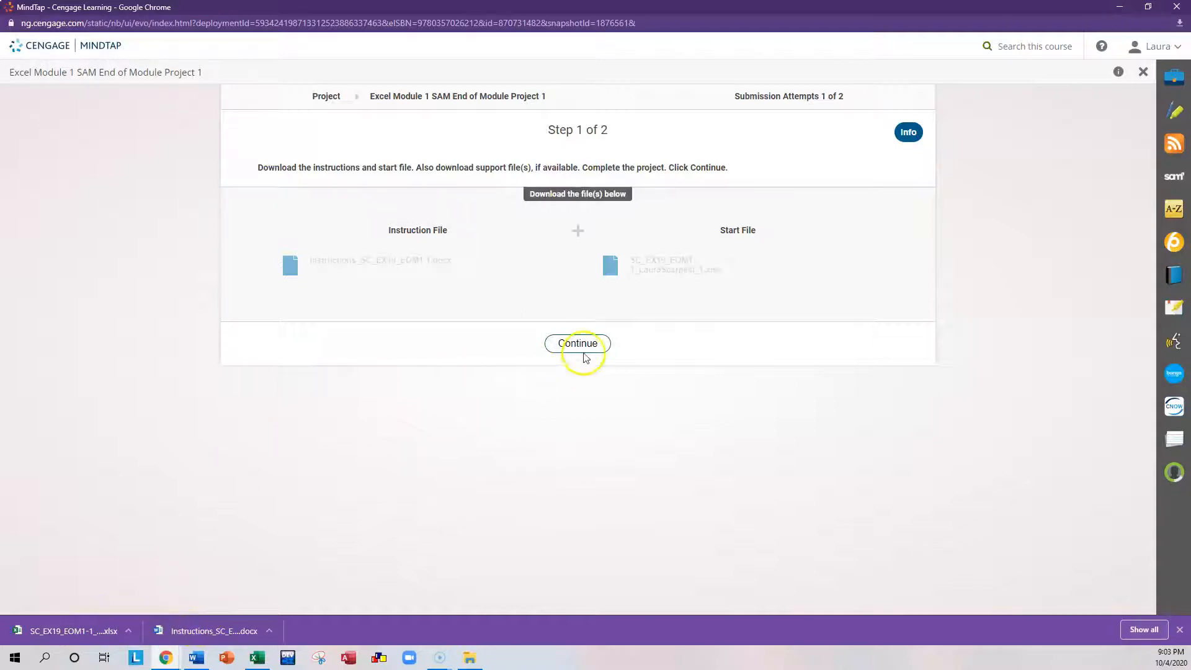
- Continue to Step 2 of 2, then open and close the instructions .docx
click(577, 342)
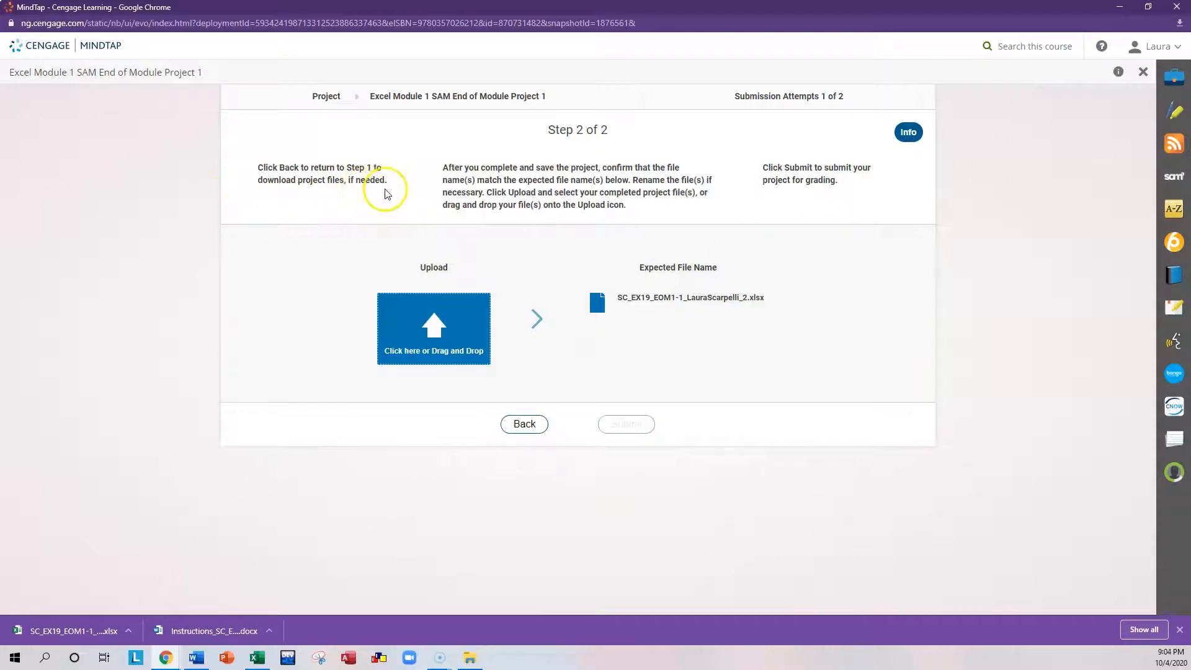
mouse_move(592, 190)
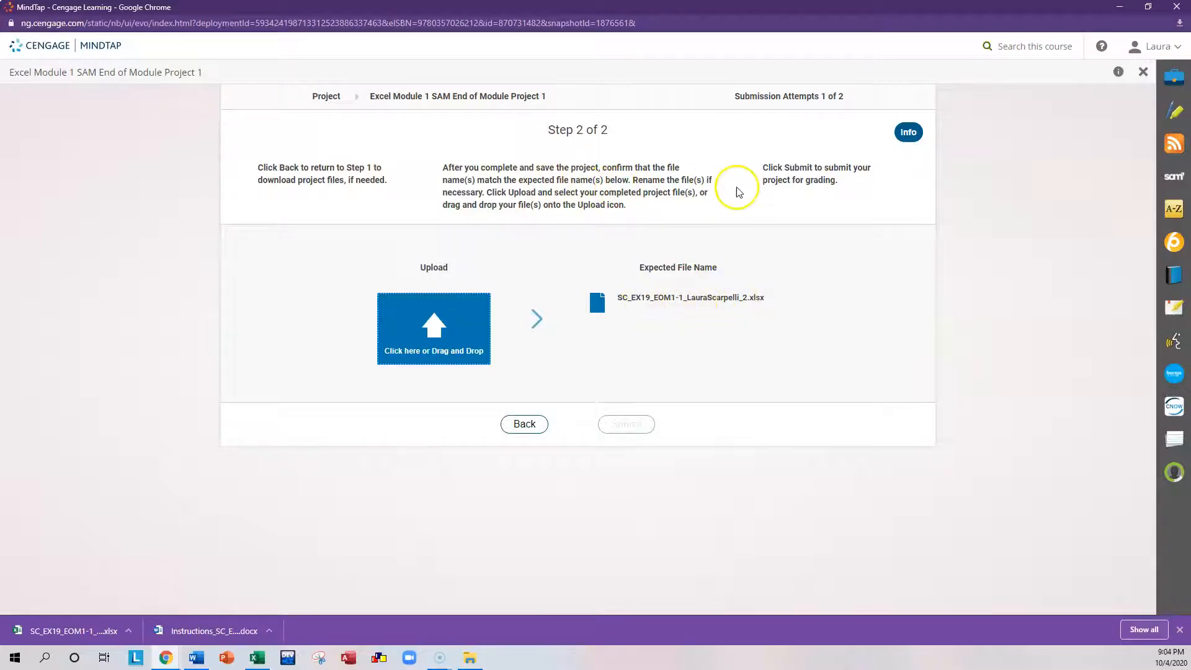
mouse_move(732, 207)
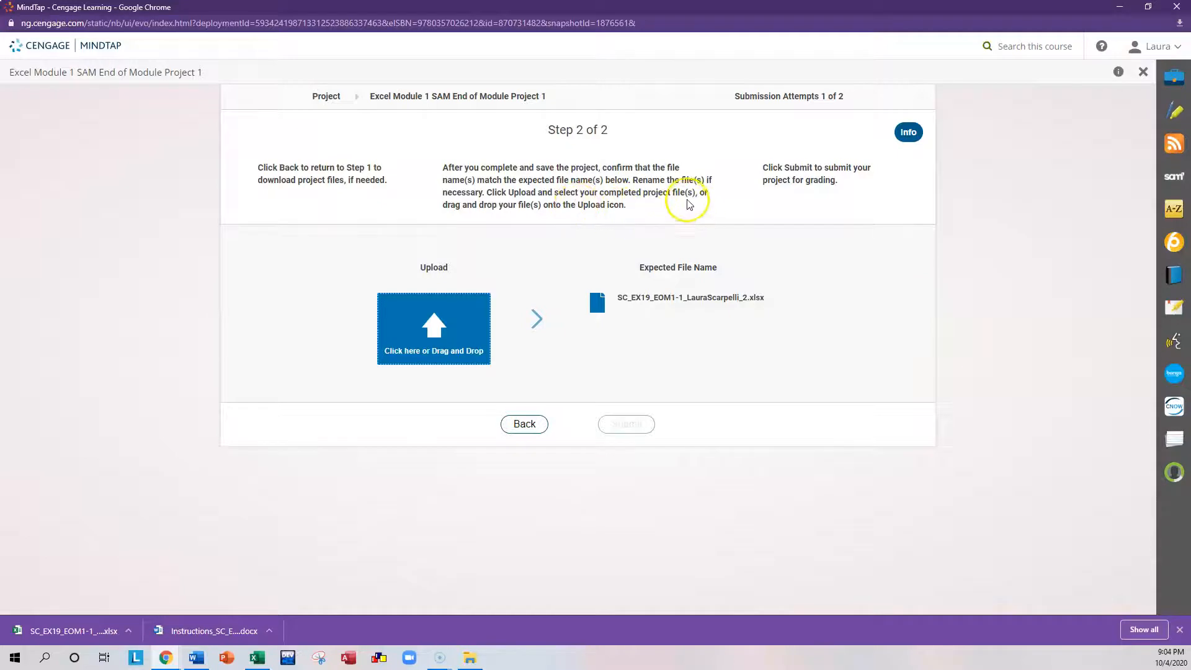
mouse_move(680, 253)
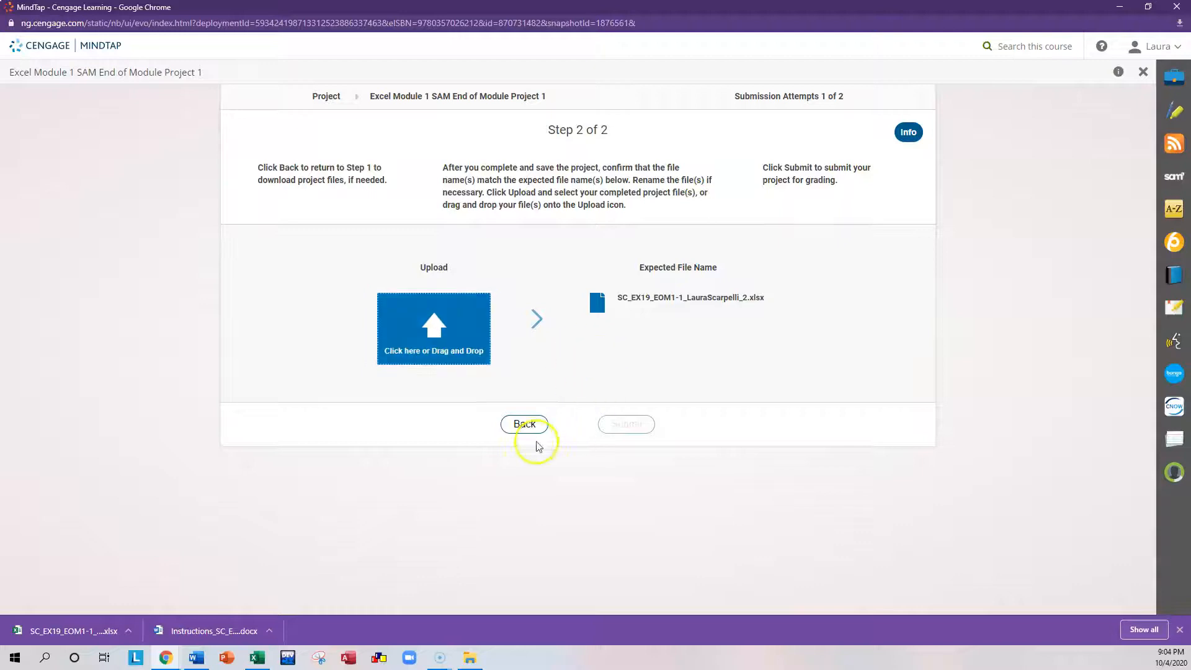
mouse_move(725, 328)
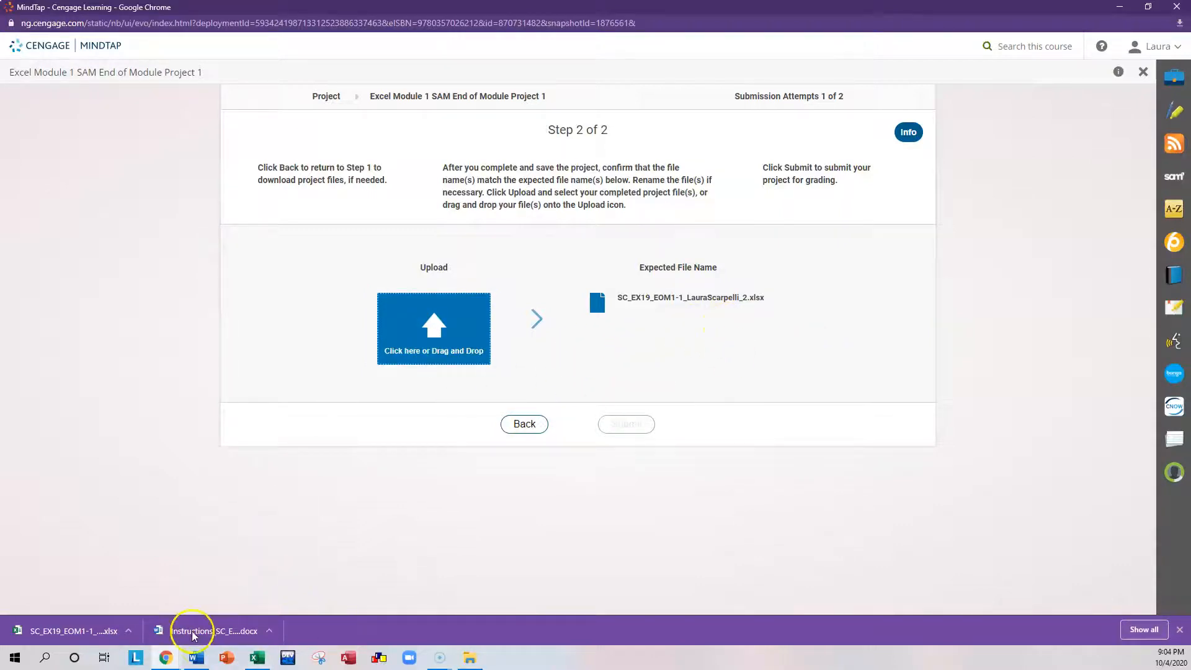
click(193, 631)
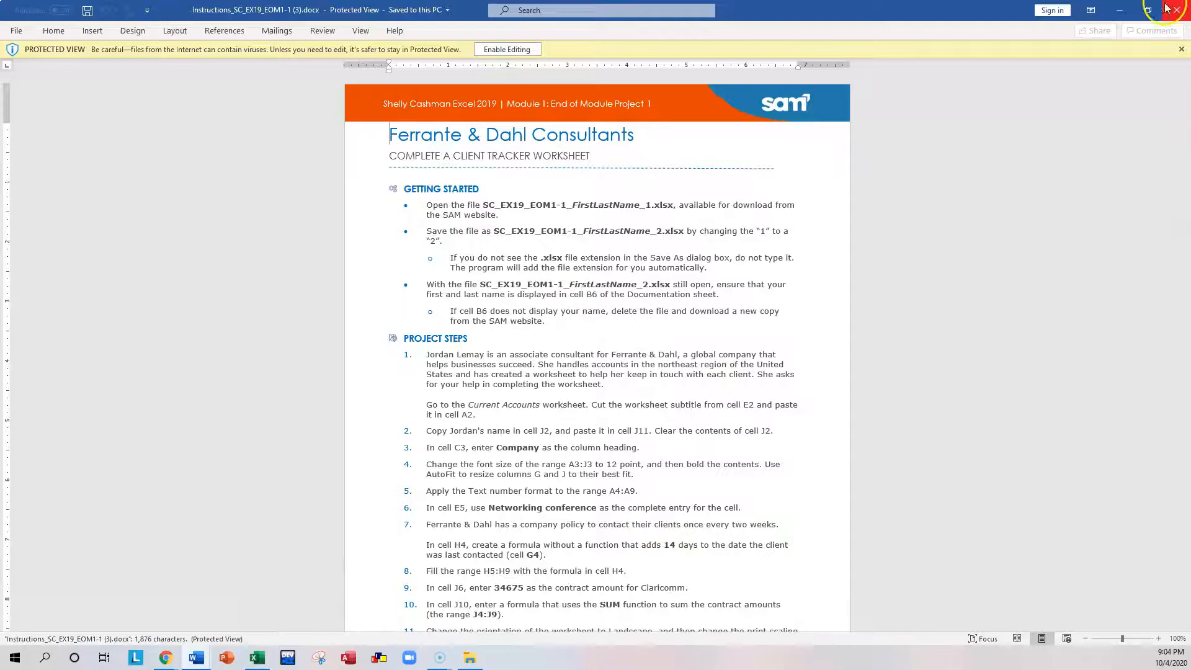
click(165, 657)
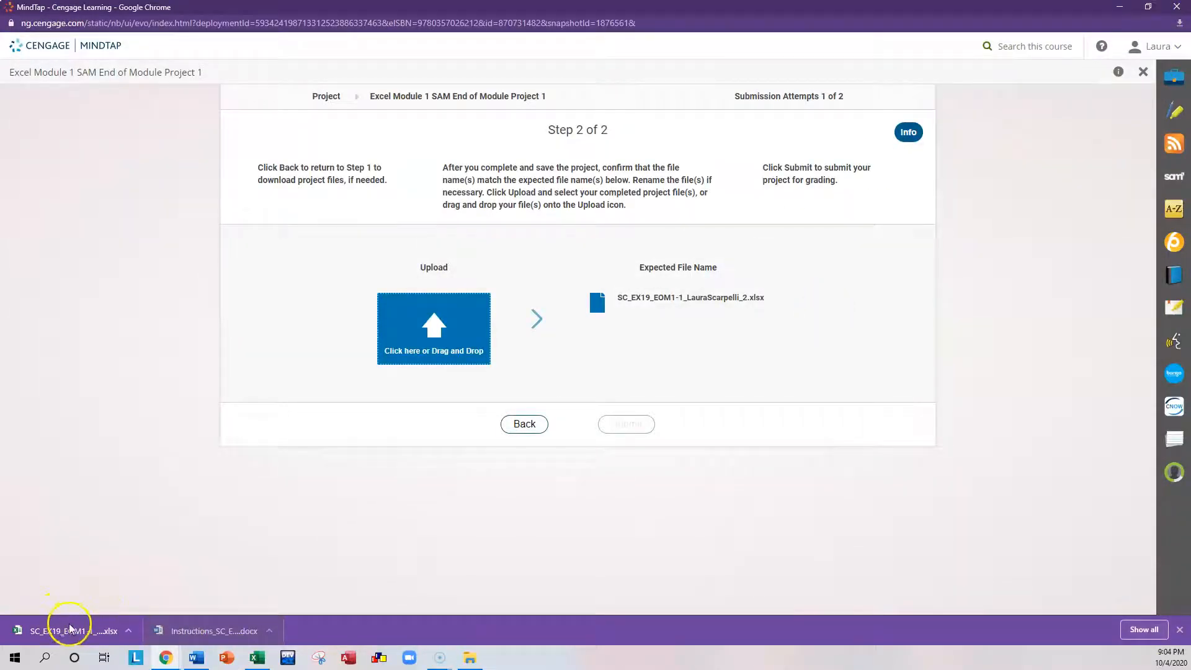
click(68, 631)
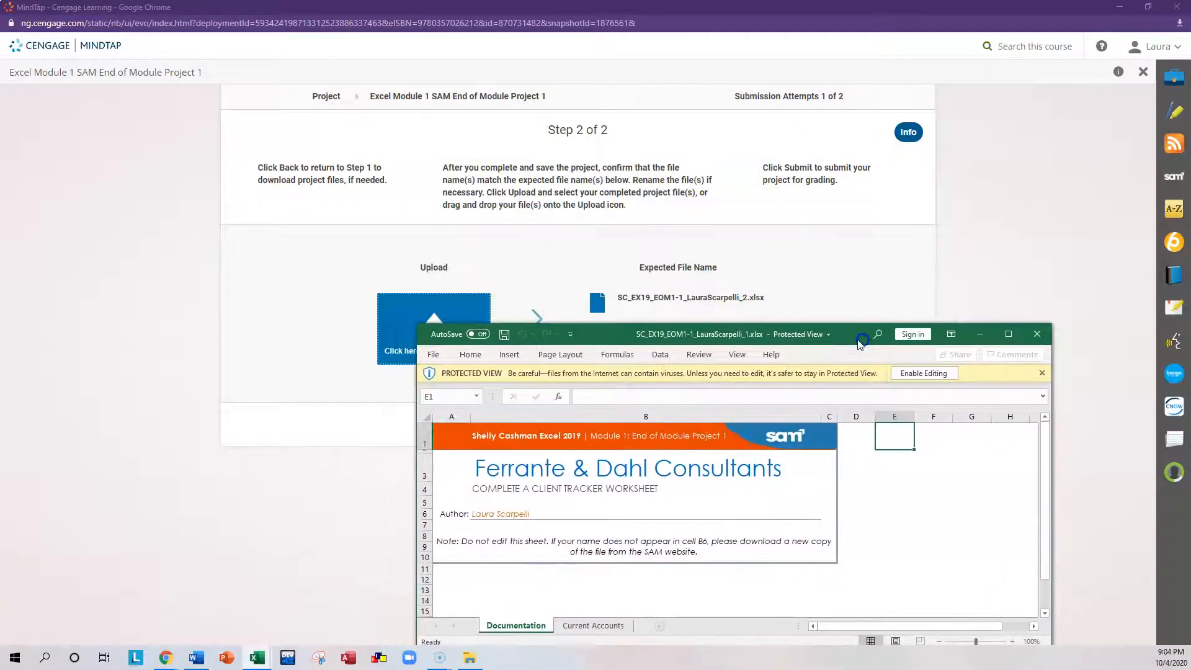
mouse_move(687, 306)
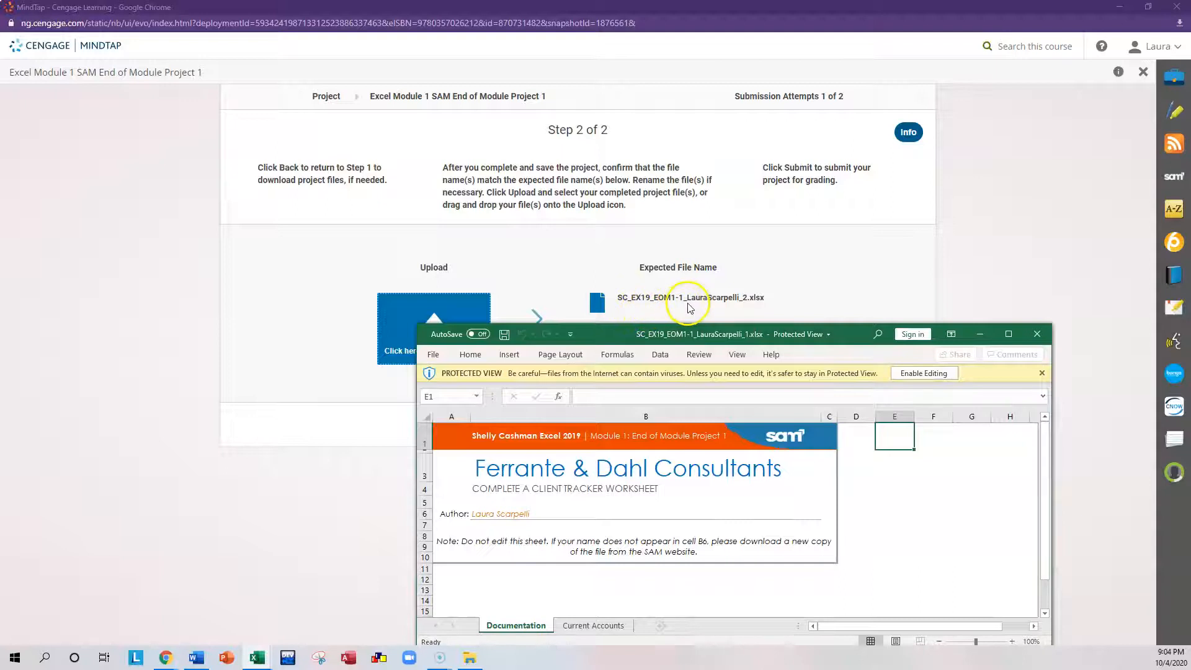
mouse_move(748, 307)
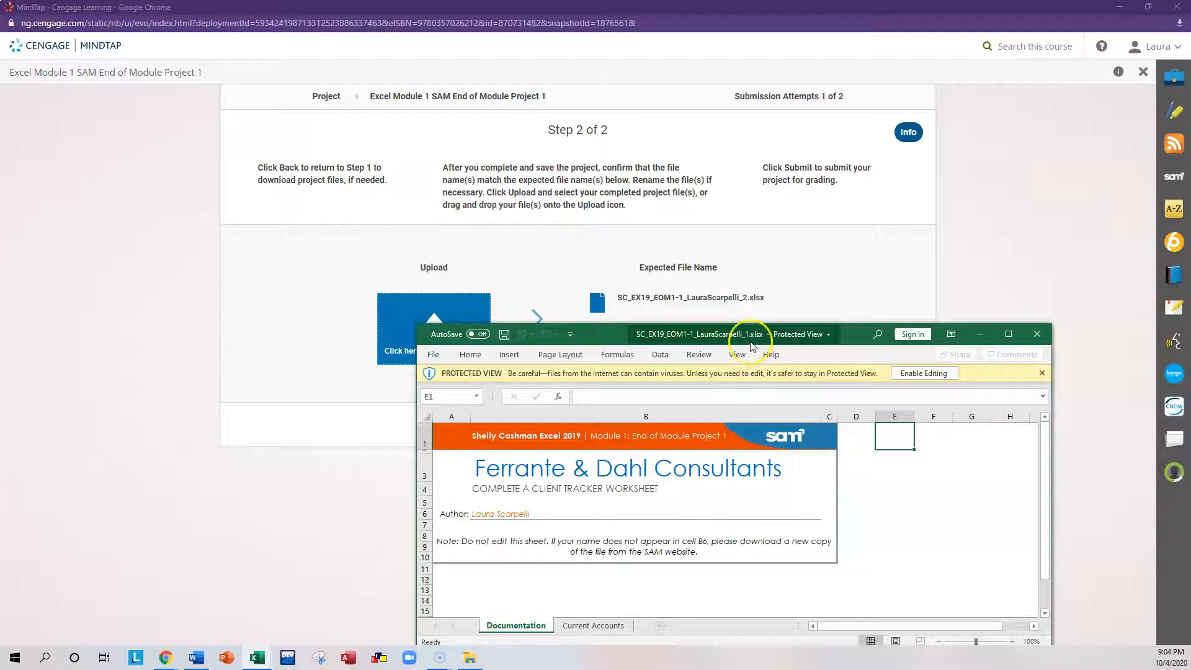
mouse_move(757, 355)
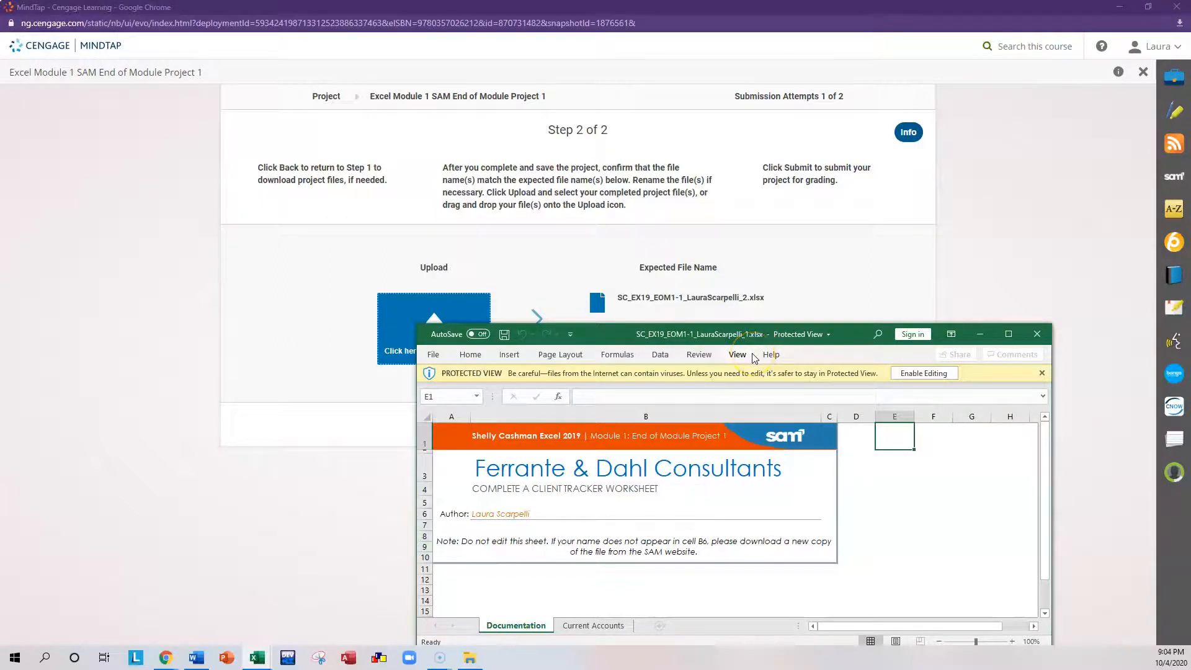
mouse_move(736, 304)
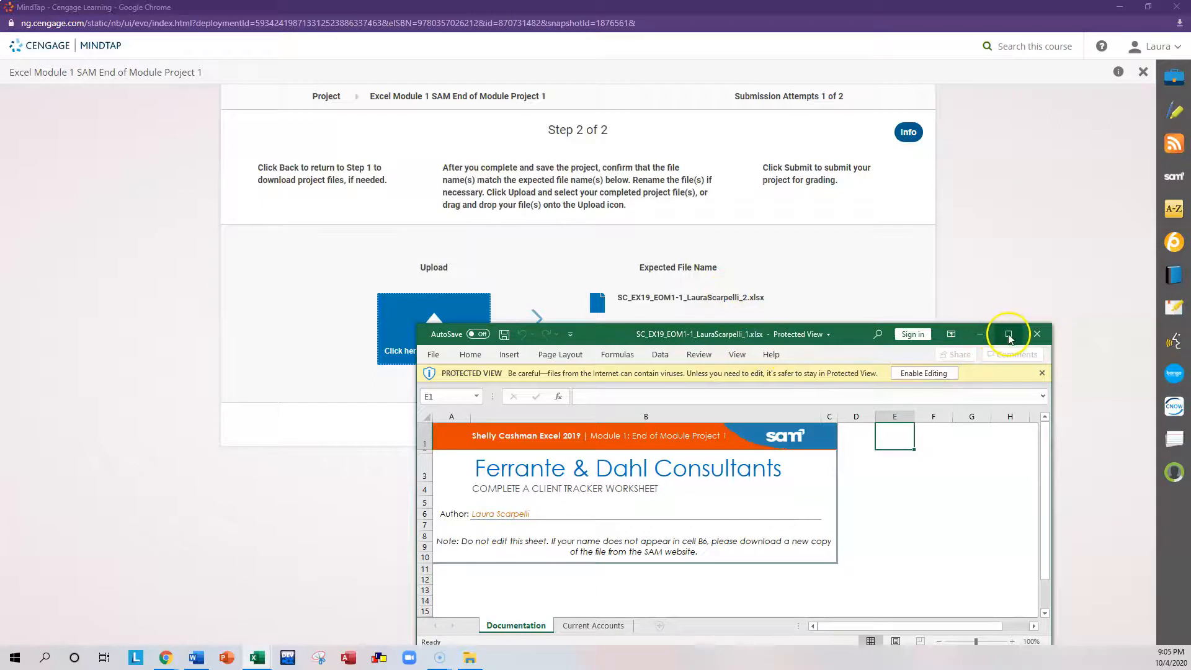
click(1009, 334)
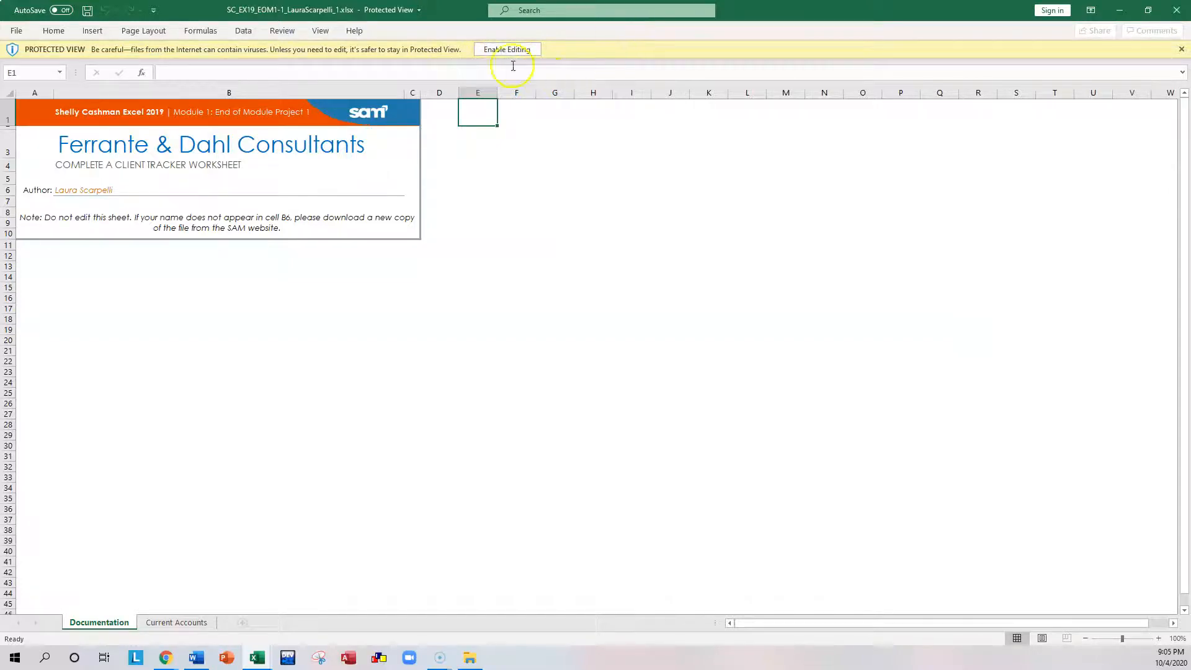
click(507, 49)
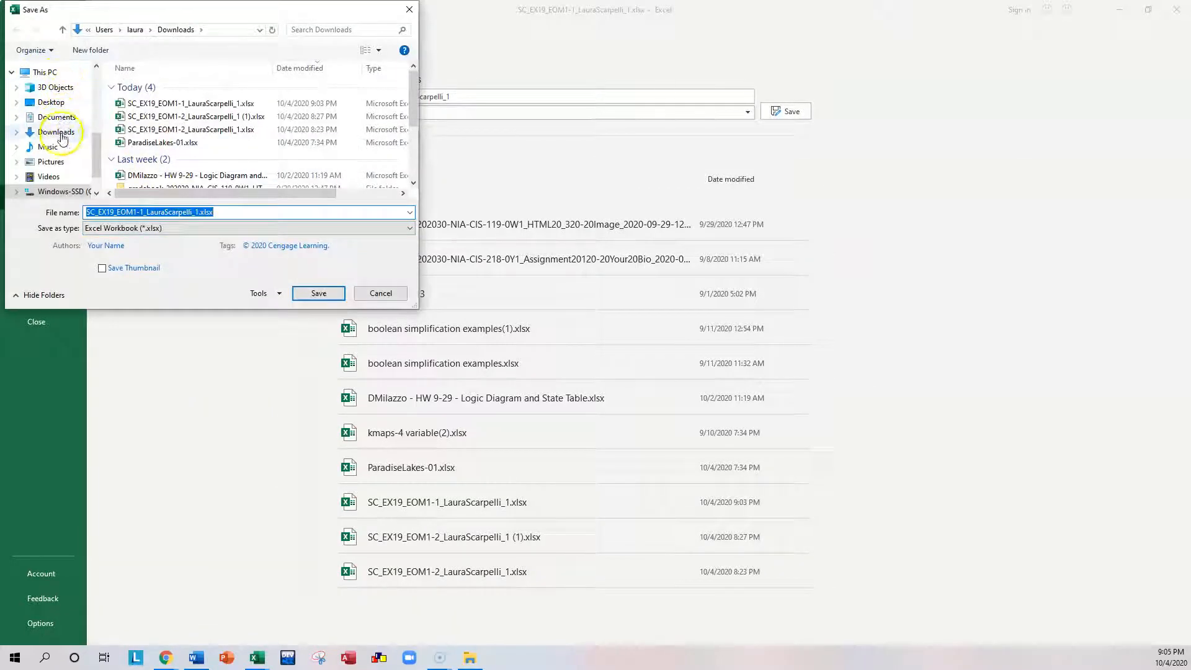
- Save the workbook as SC_EX19_EOM1-1_LauraScarpelli_2.xlsx in Documents > NCCC > CIS119 > Excel
click(56, 116)
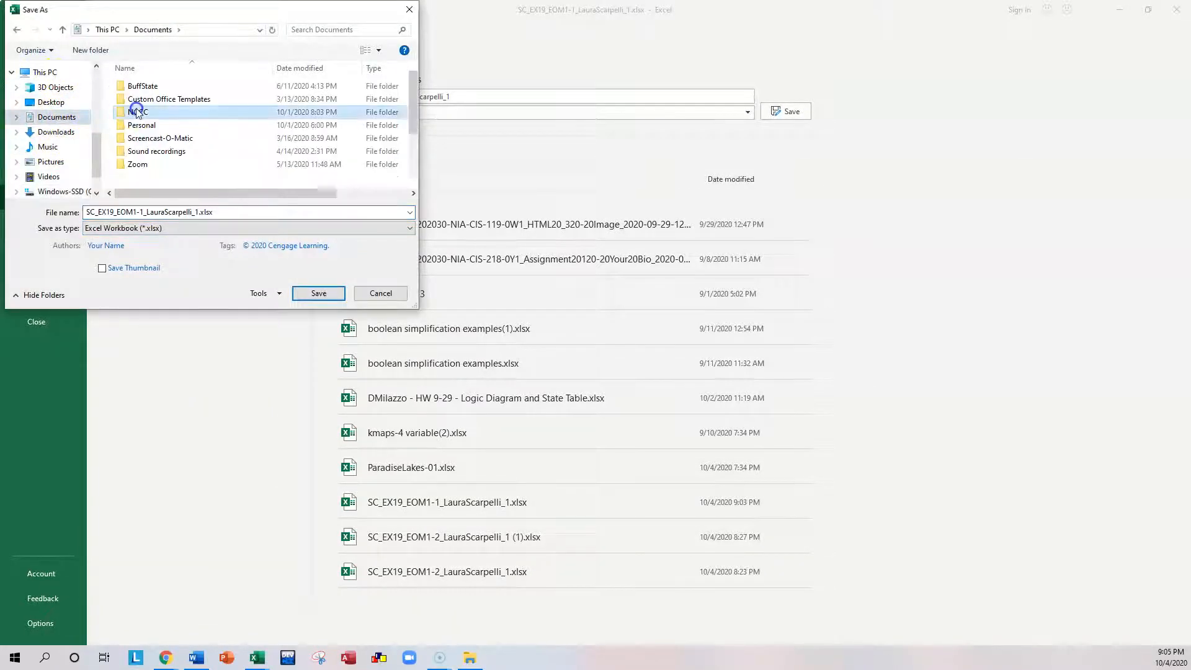
double_click(137, 111)
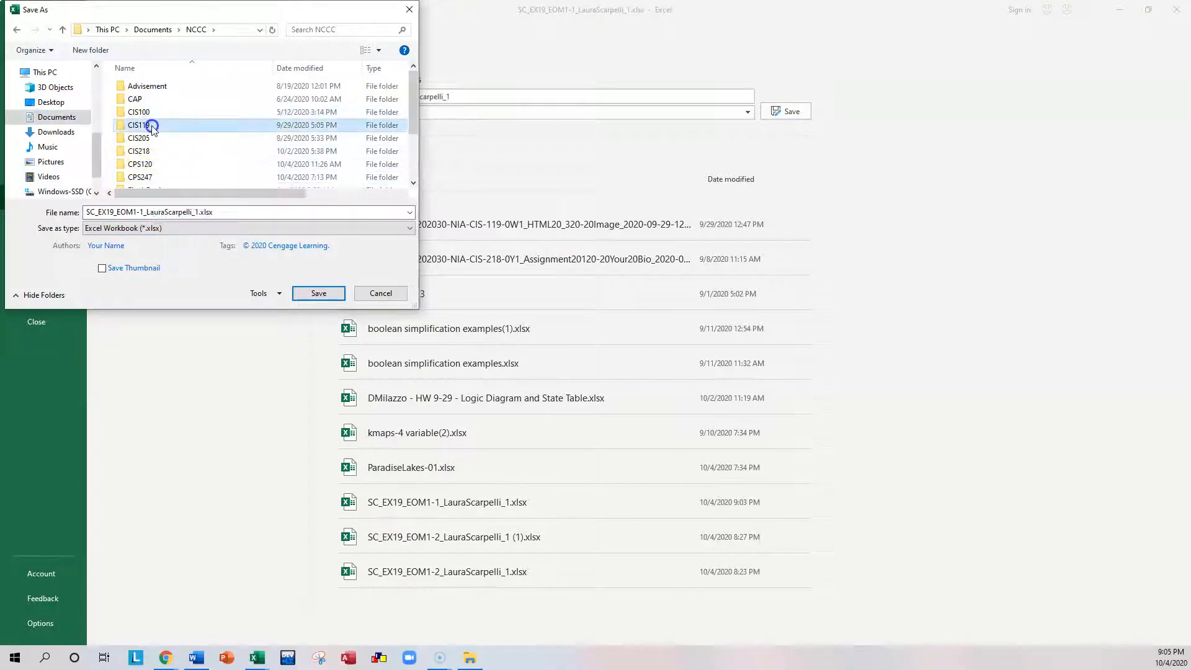
double_click(139, 124)
text(2)
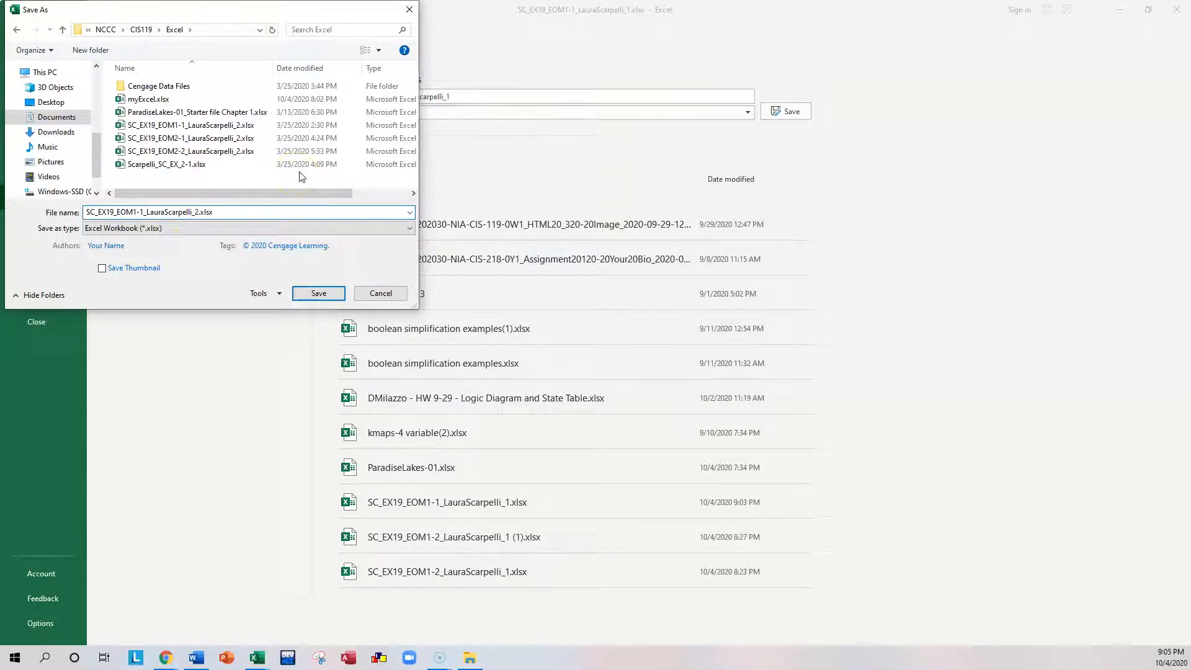
click(318, 293)
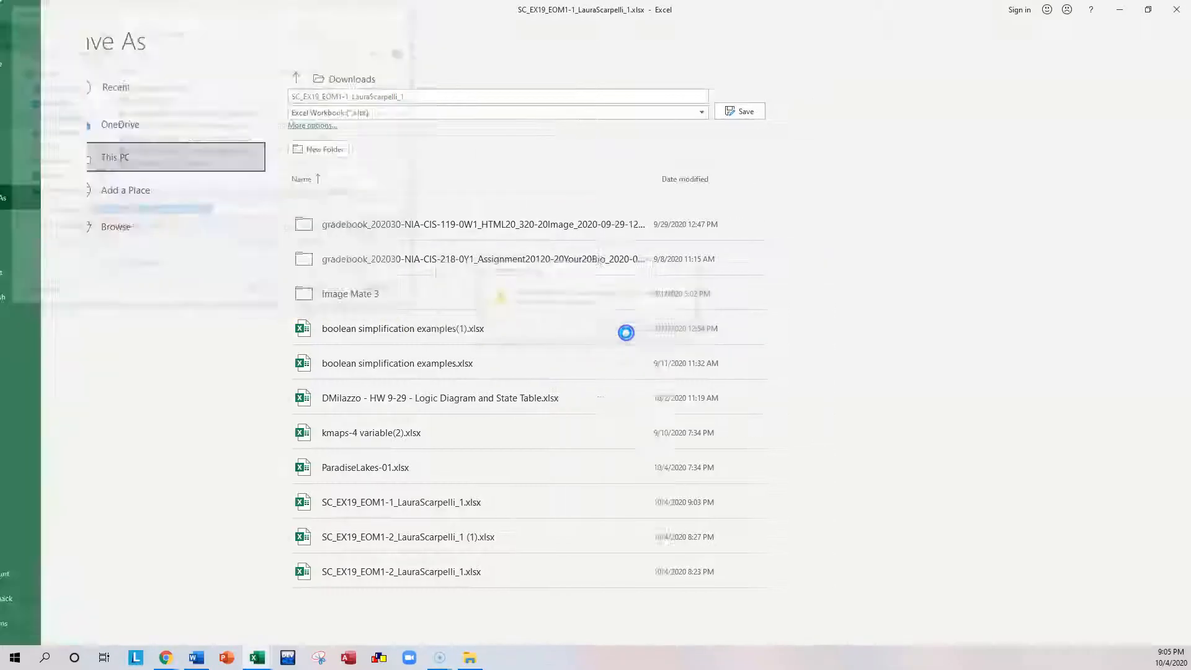
click(739, 111)
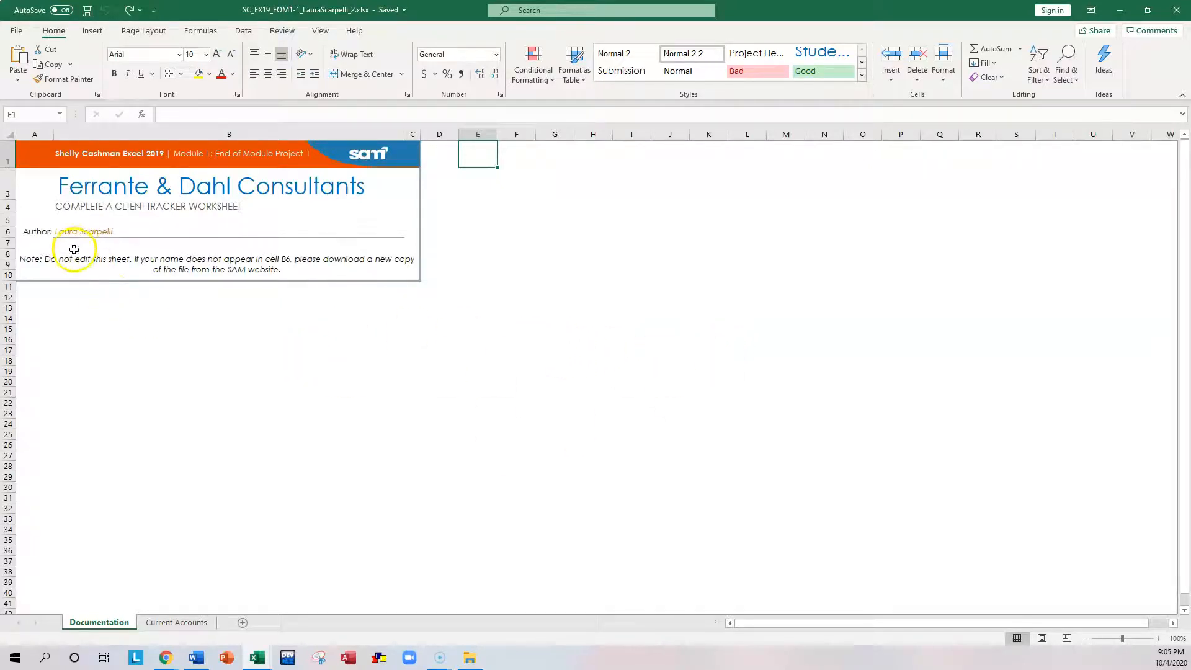
- Check the author name in B6, view Current Accounts, and bring up the instructions
click(84, 232)
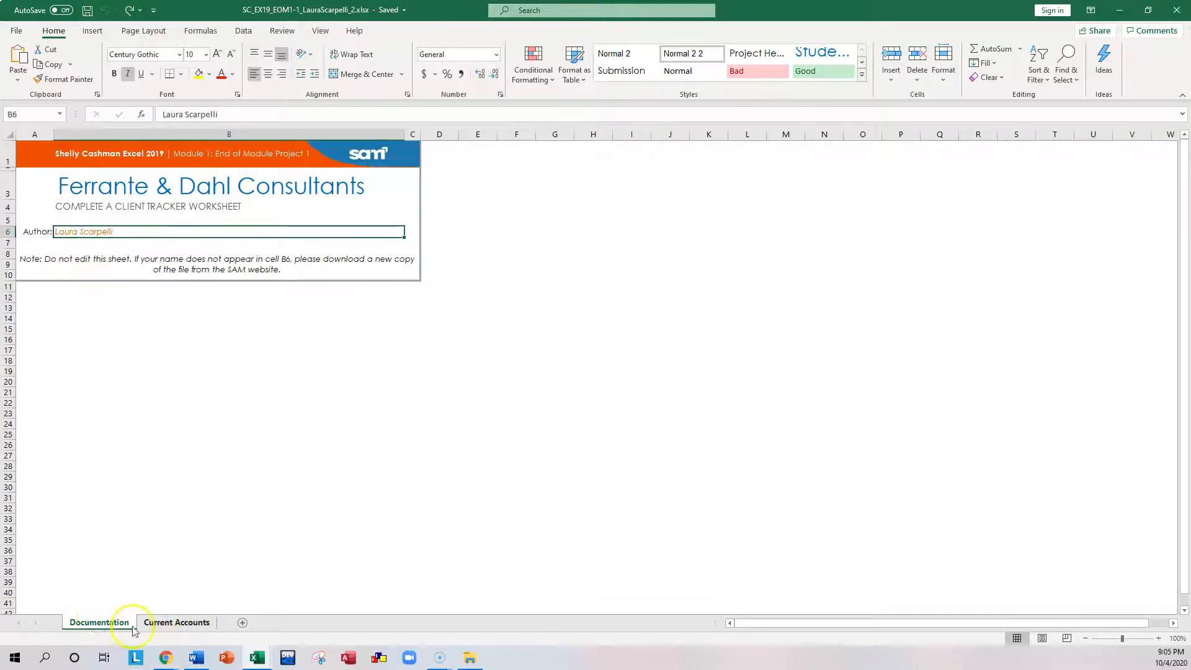
mouse_move(178, 622)
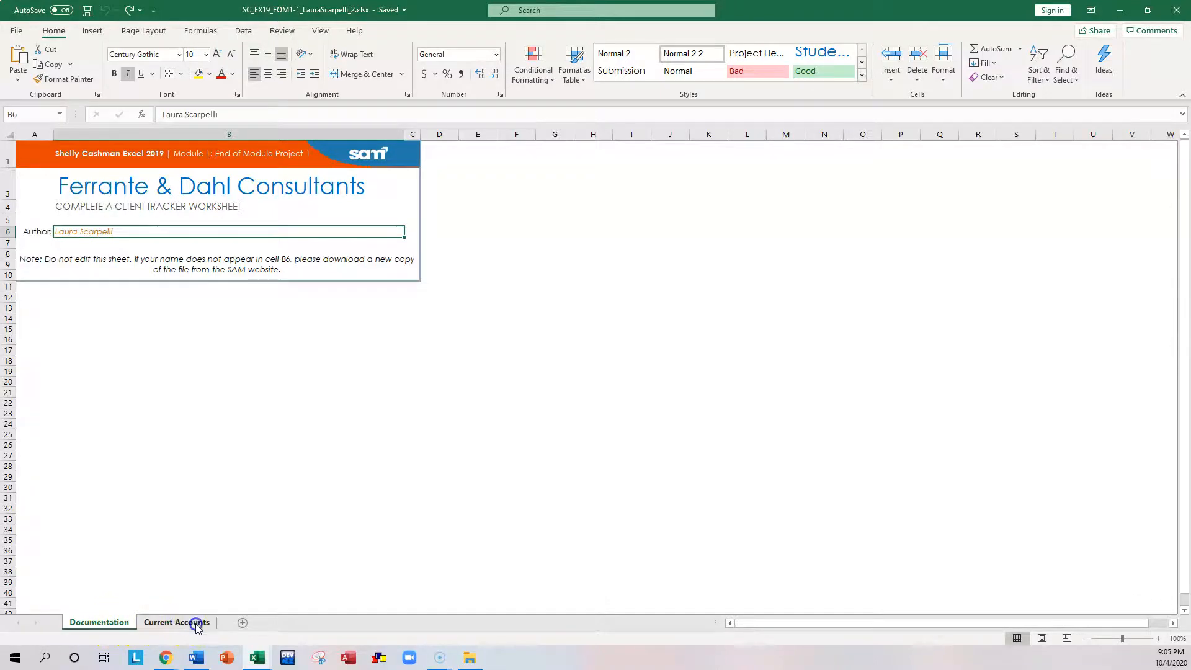
click(176, 622)
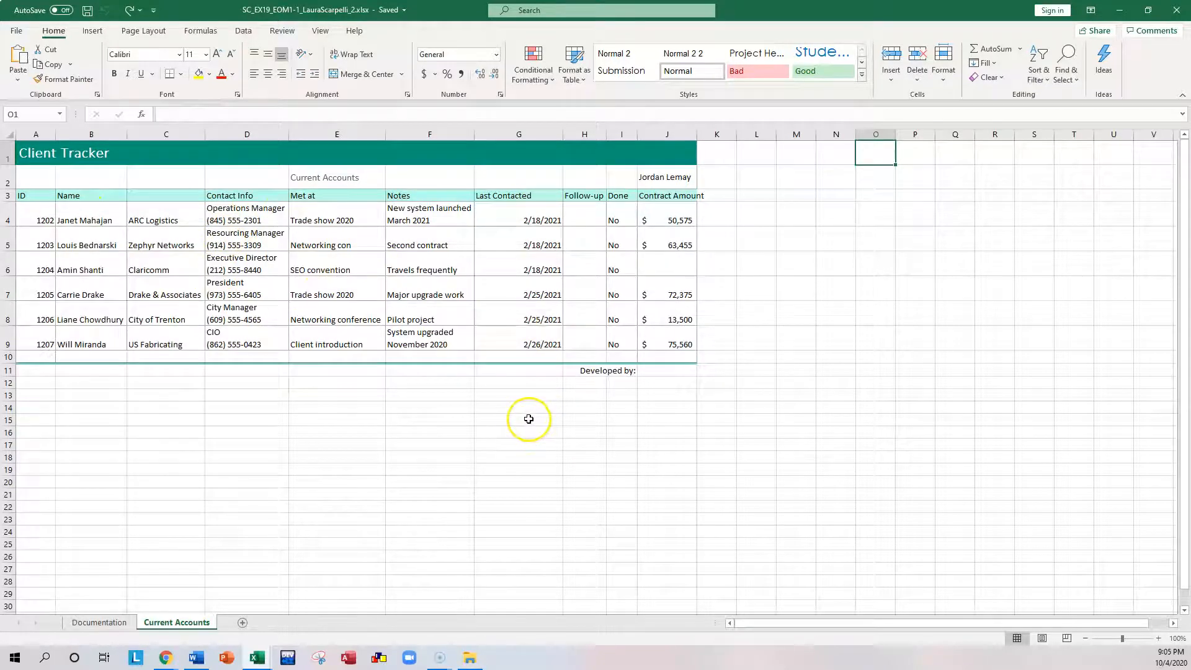
mouse_move(348, 552)
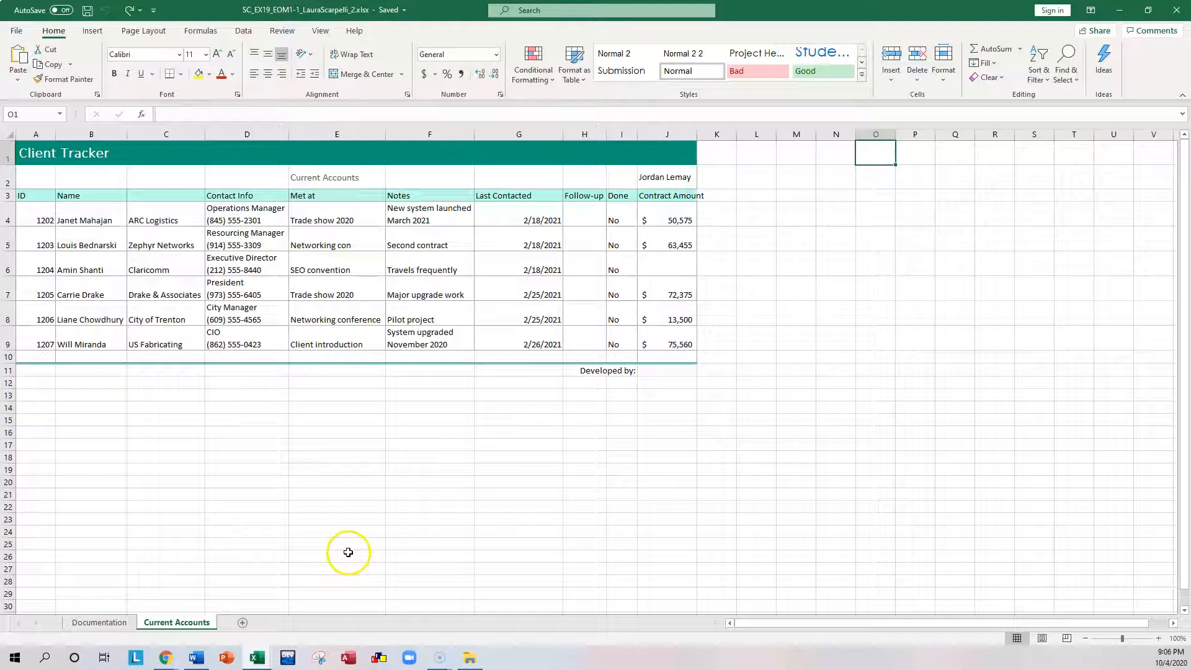
click(200, 658)
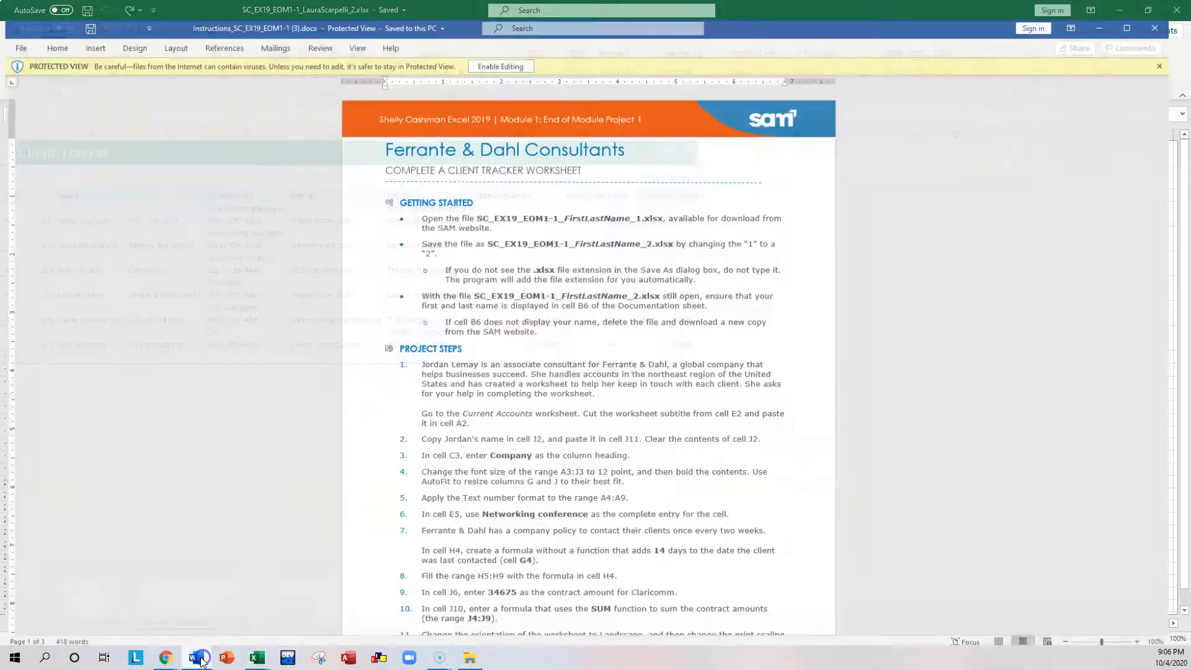
- Snap the Word instructions to the left and the _2 workbook to the right
click(197, 657)
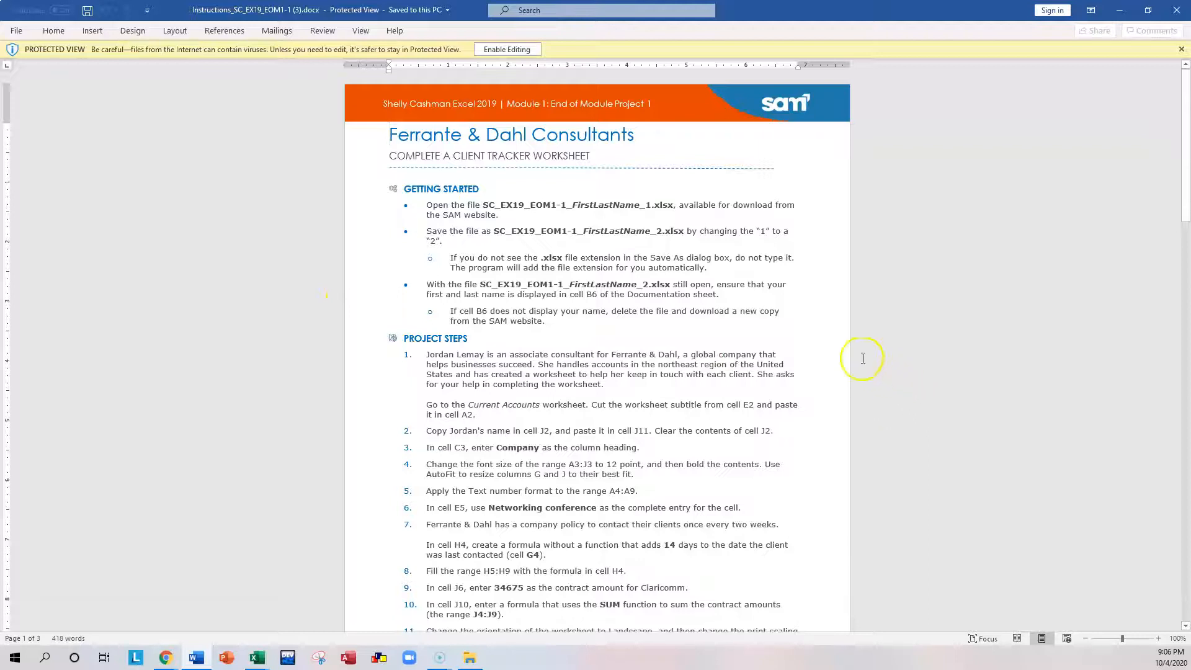
mouse_move(964, 240)
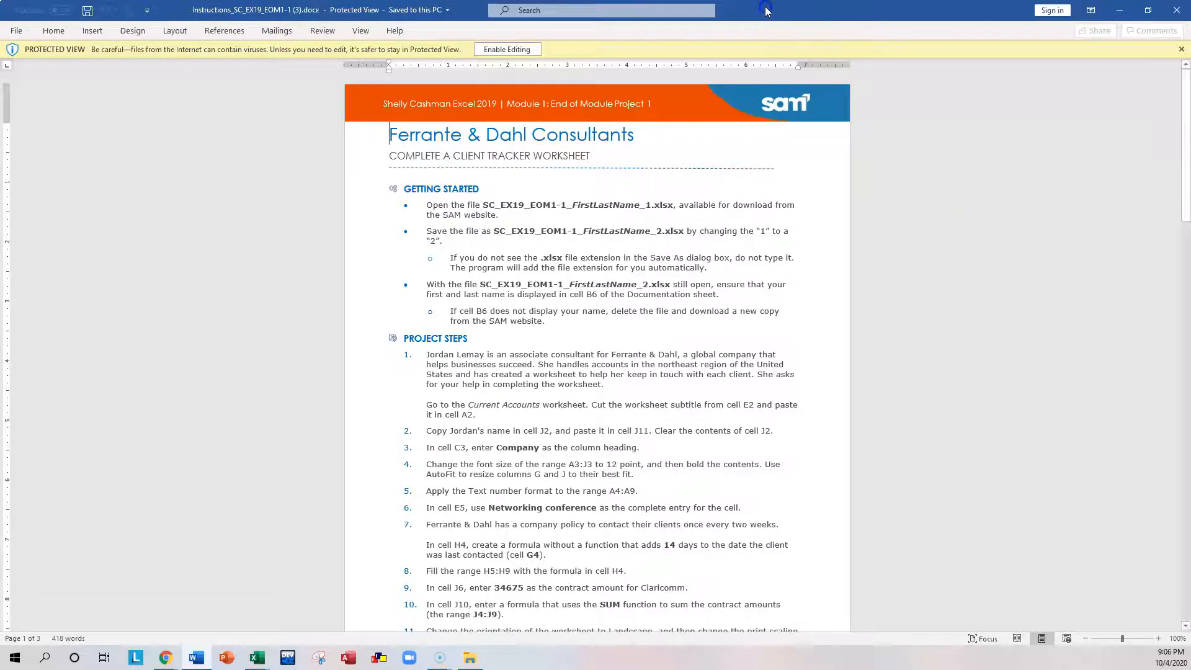
click(256, 657)
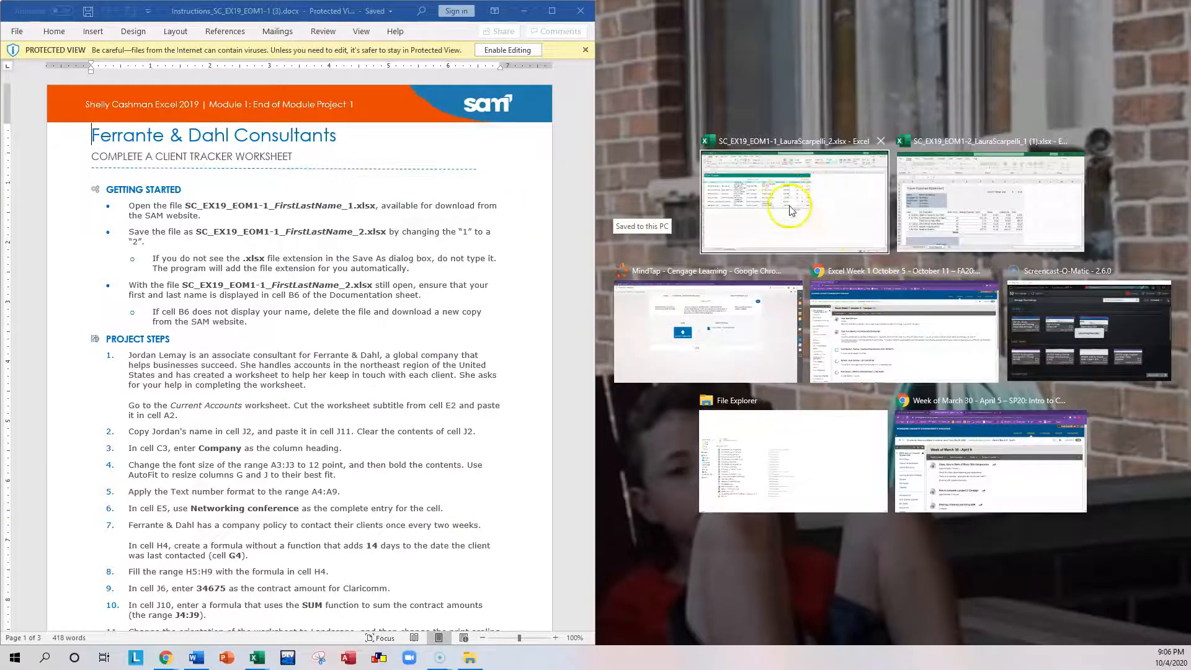
click(793, 200)
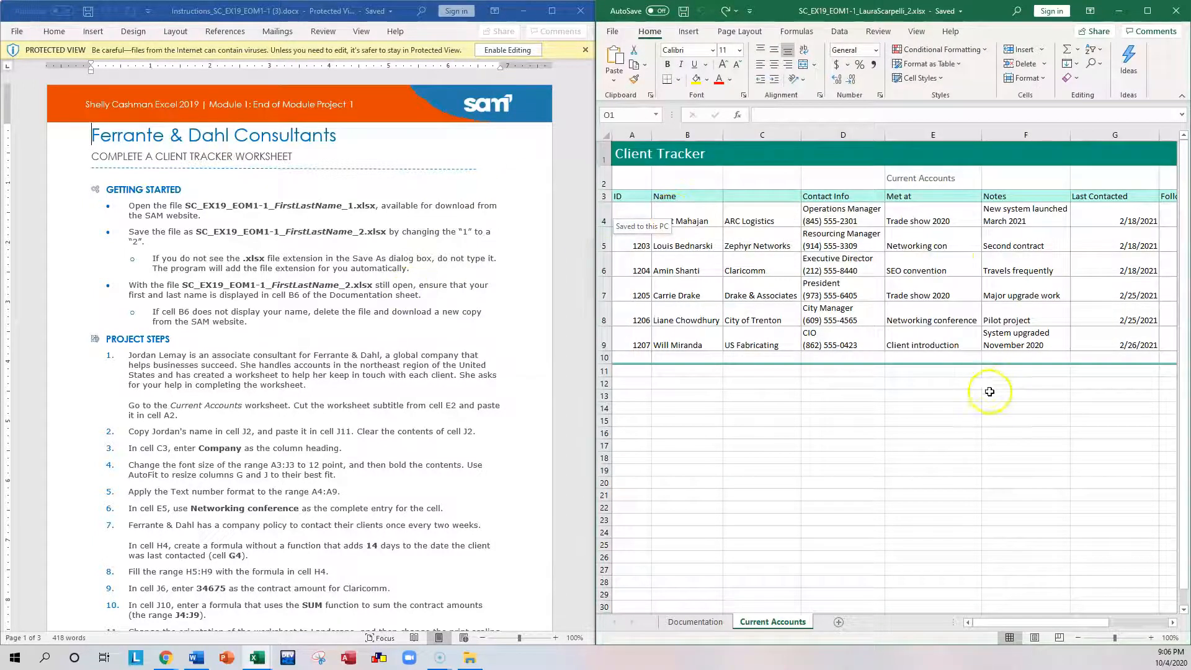
mouse_move(500, 423)
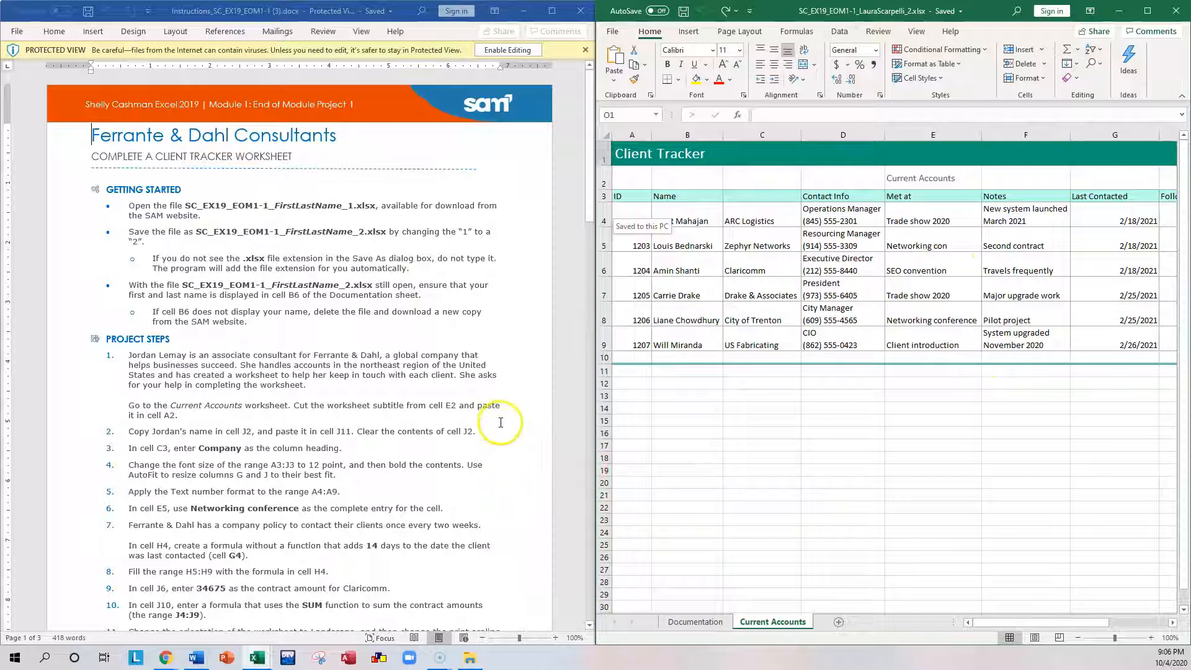
mouse_move(490, 395)
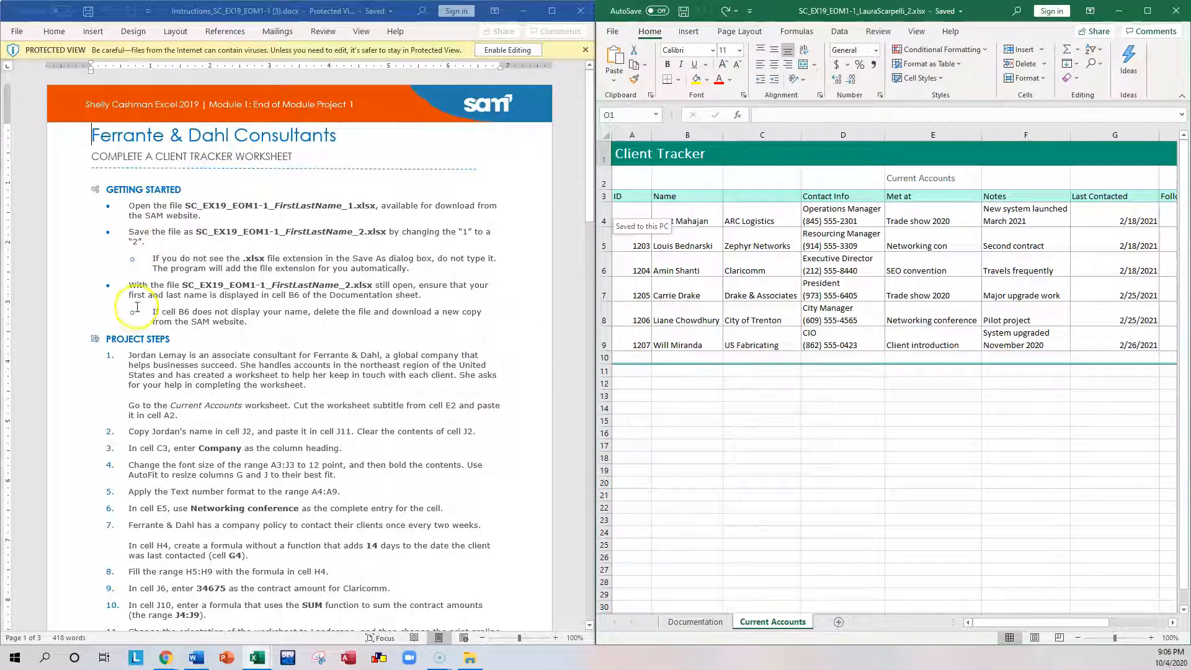
mouse_move(383, 221)
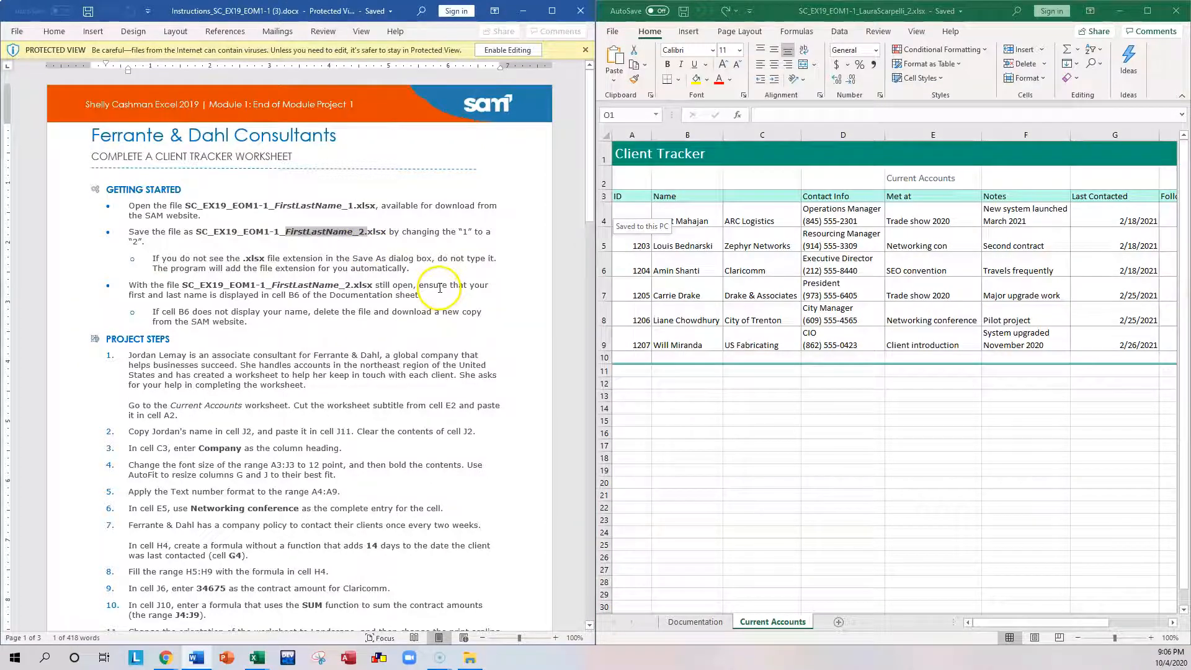
scroll(down, 3)
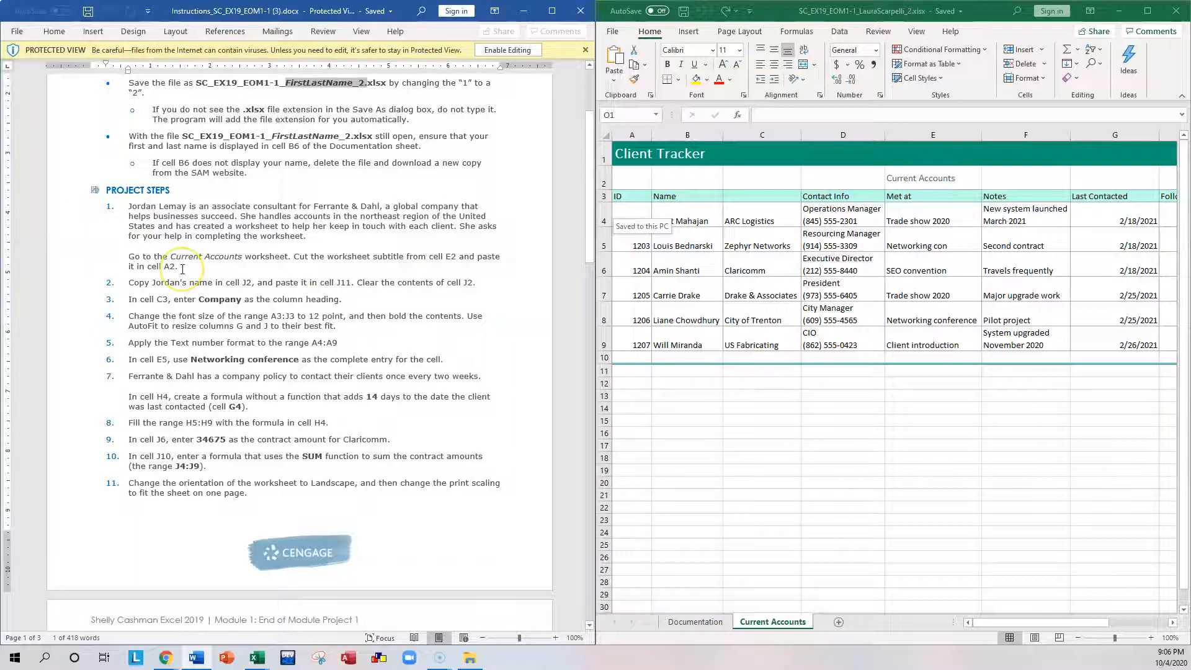
scroll(down, 3)
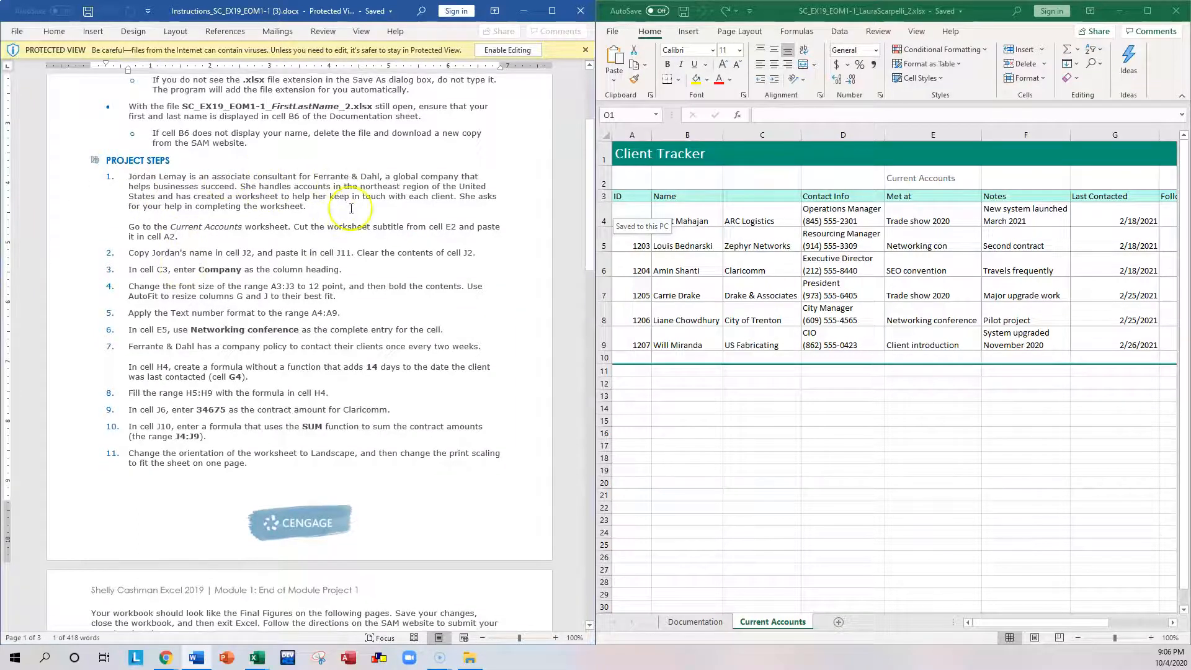
mouse_move(227, 233)
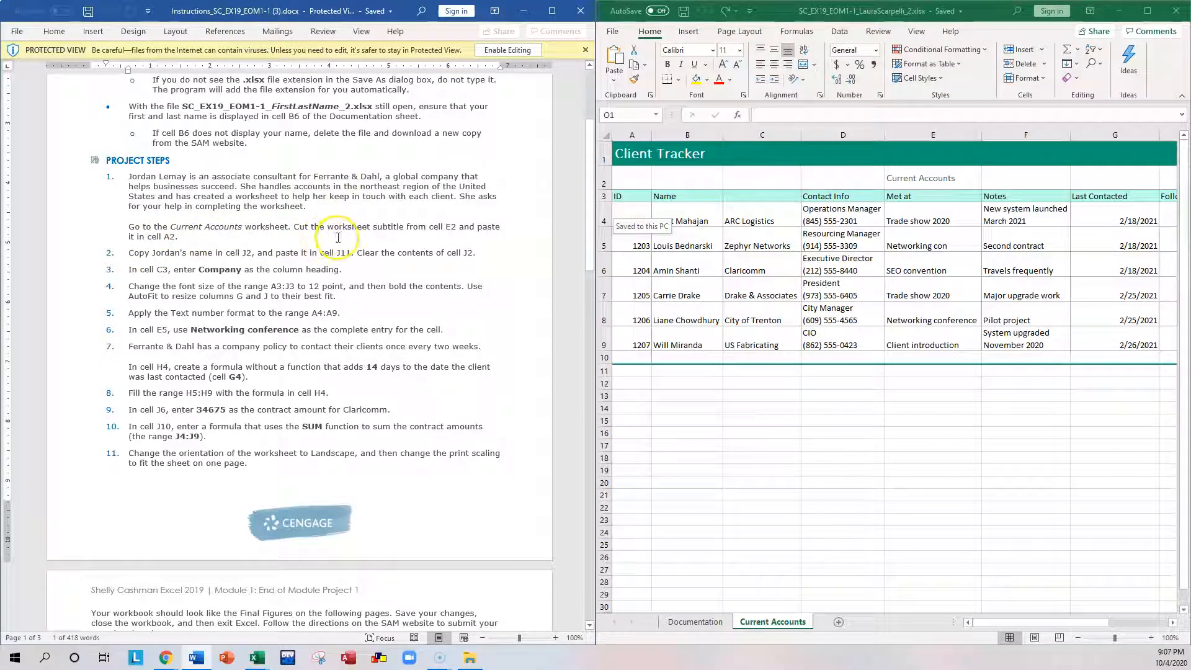
mouse_move(451, 239)
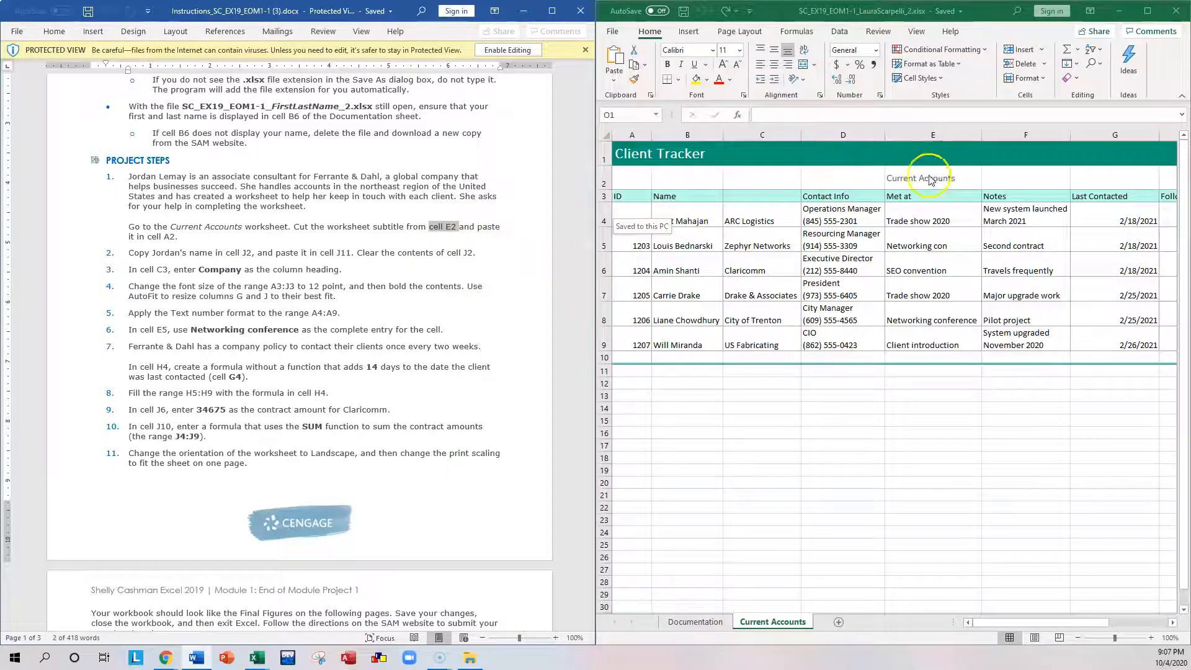
- Cut the subtitle from E2, paste it into A2, and save the workbook
click(933, 179)
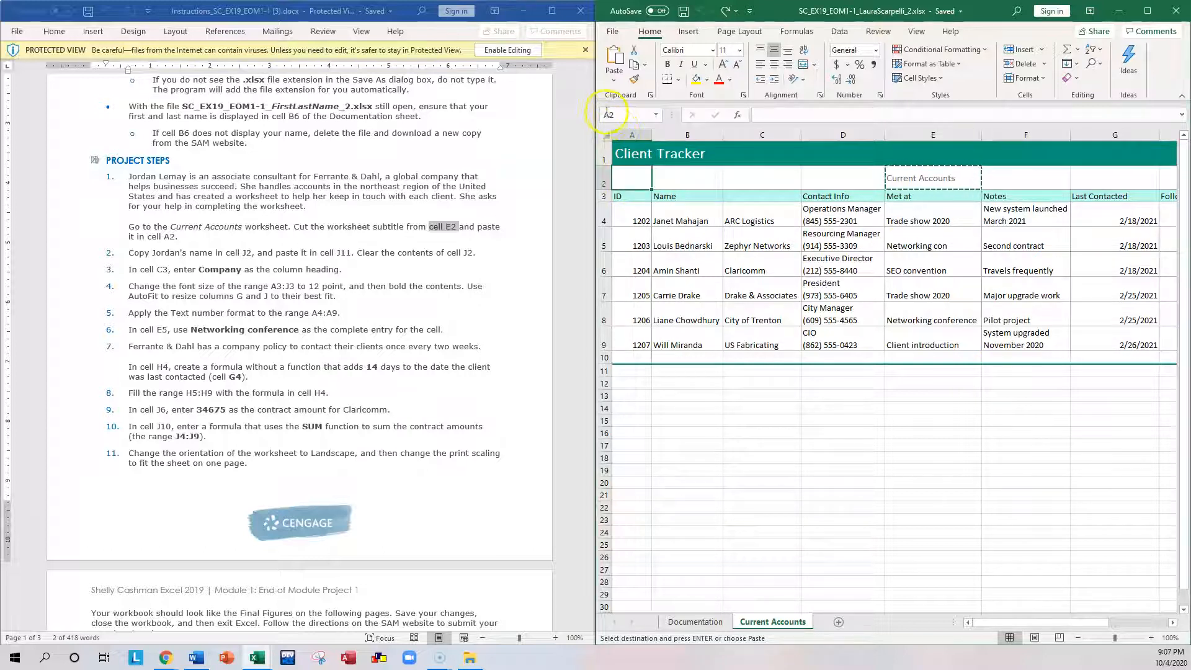
click(632, 177)
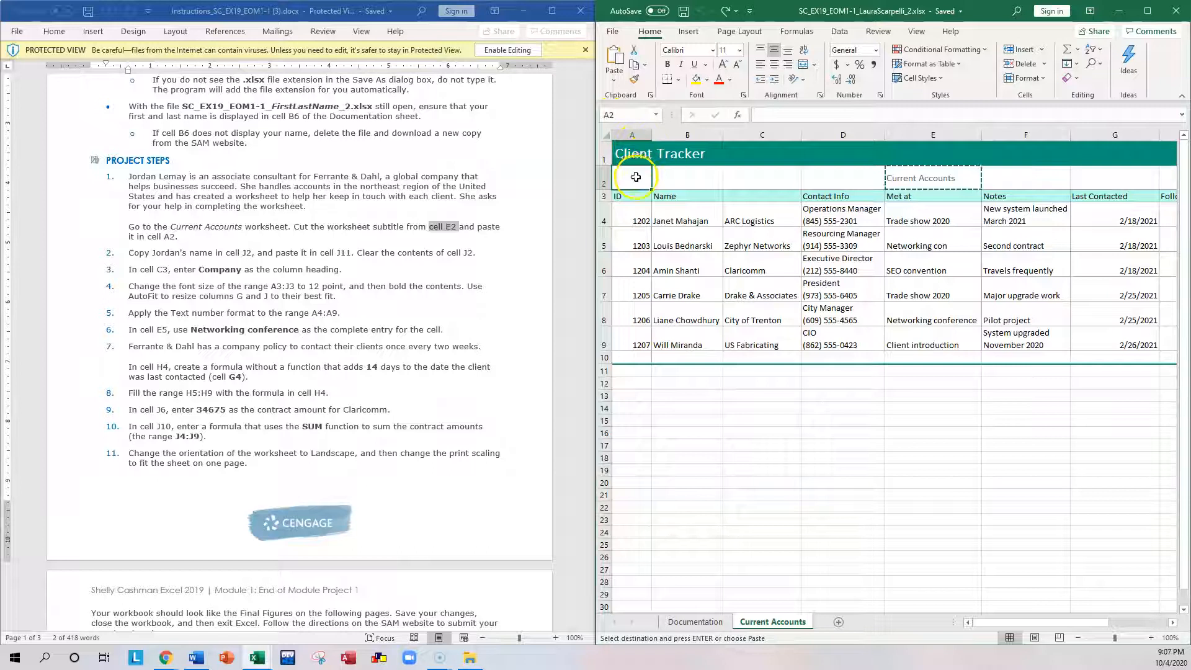
right_click(635, 177)
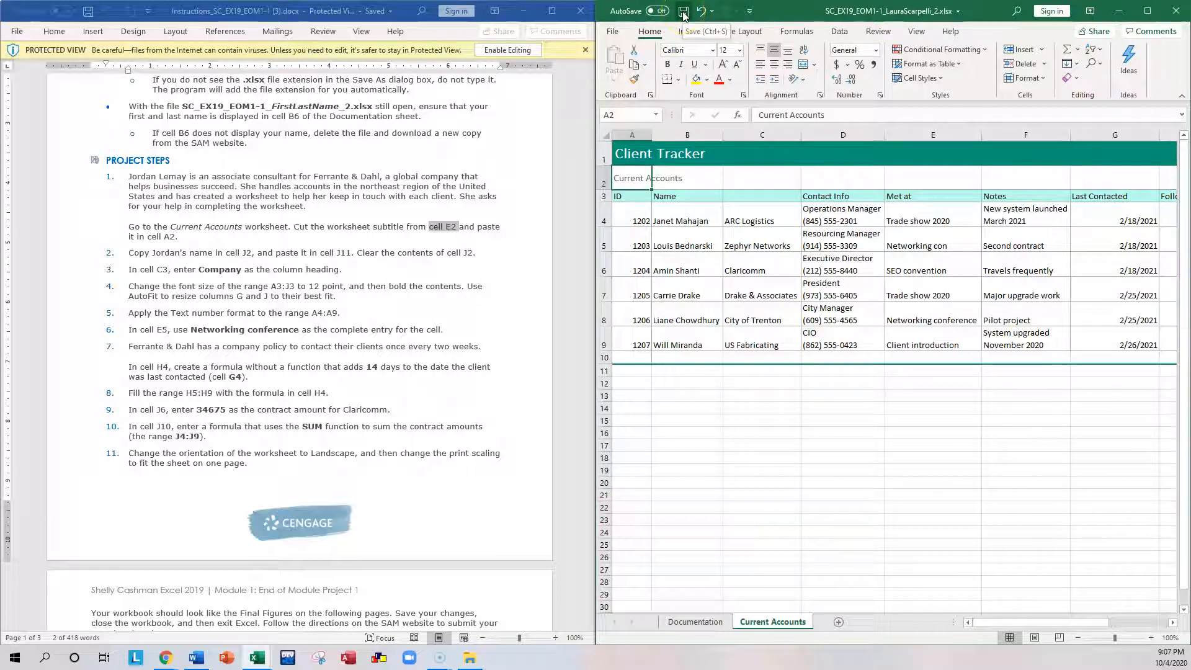
click(684, 11)
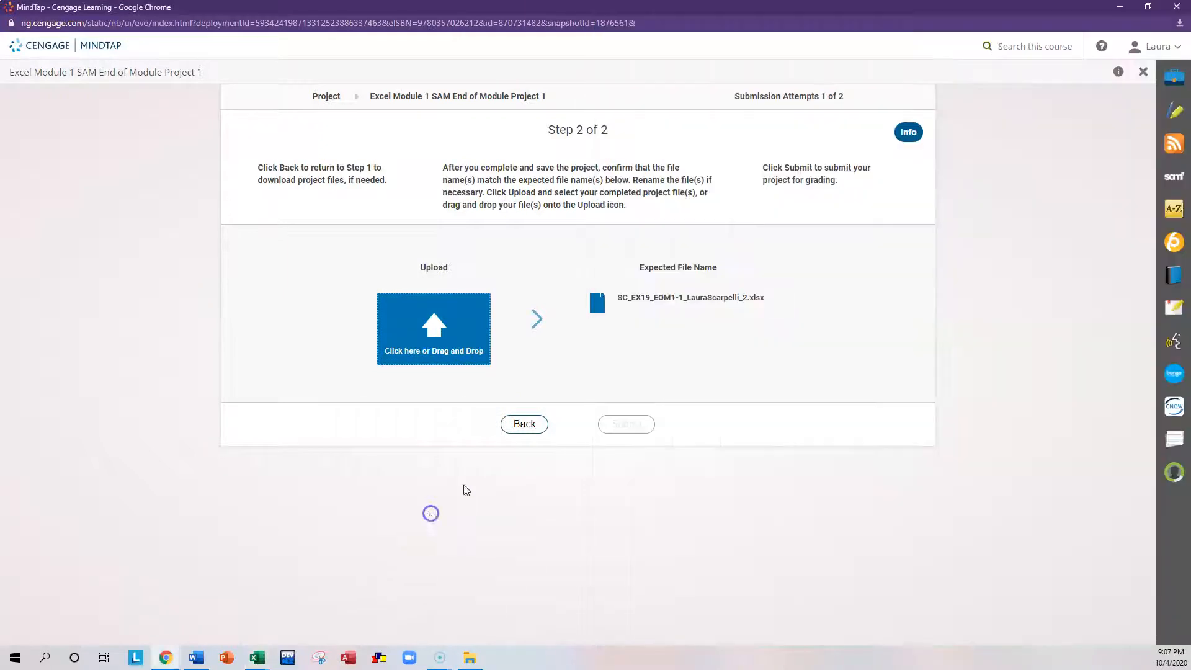
mouse_move(482, 319)
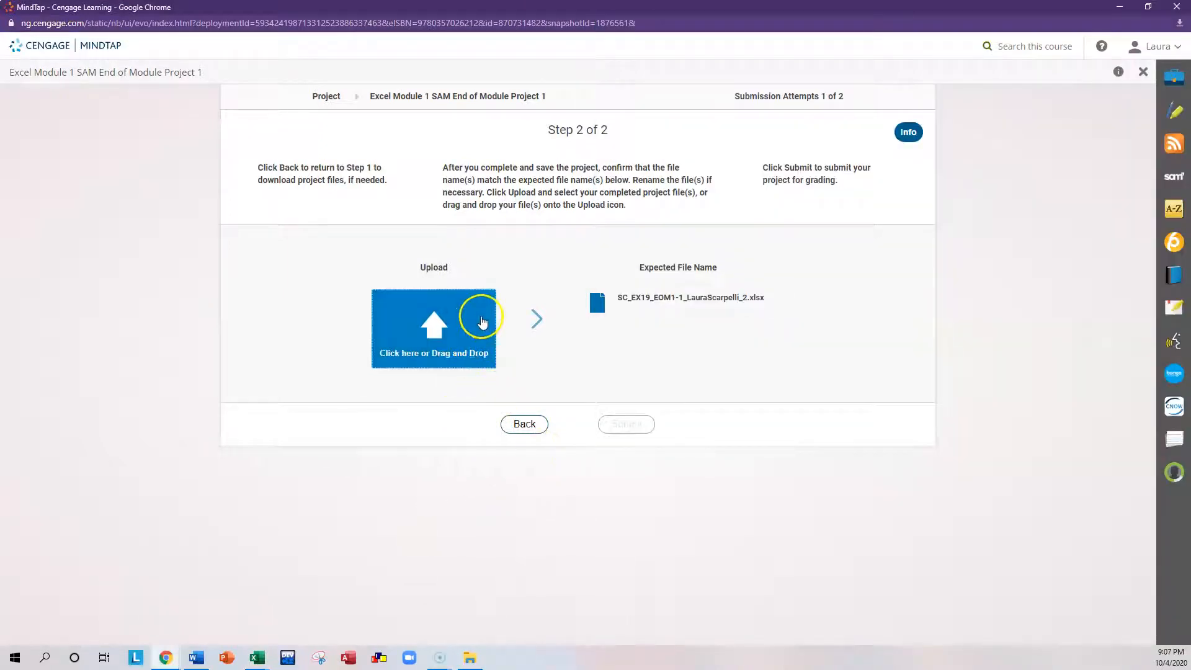
click(434, 329)
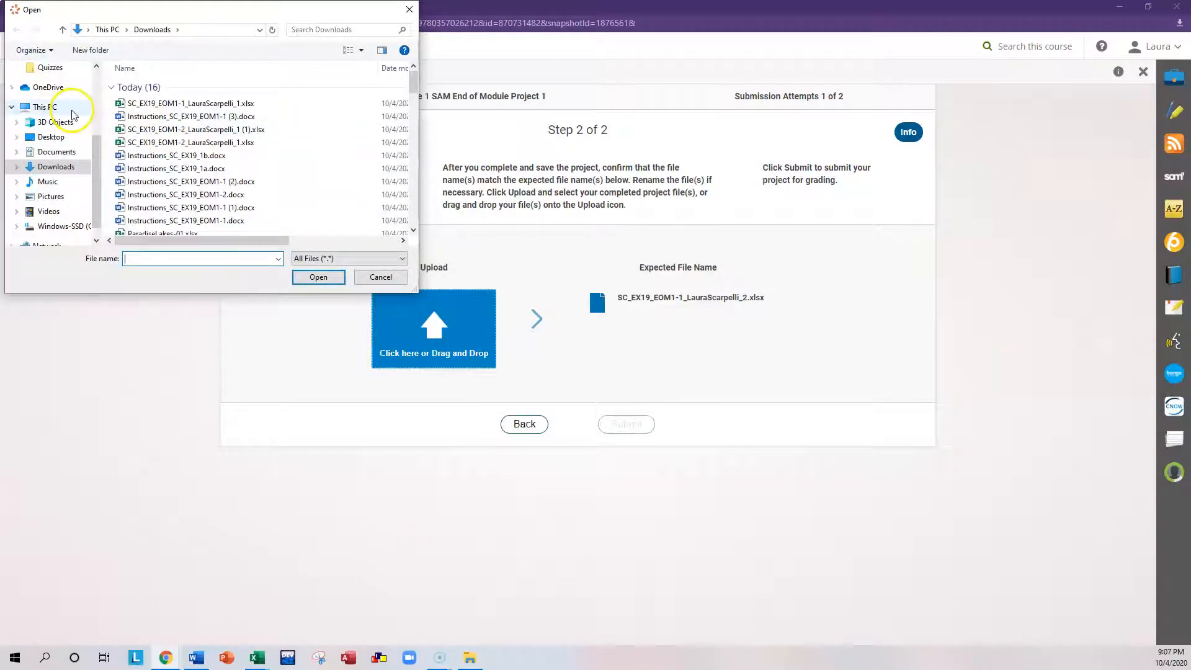
click(57, 152)
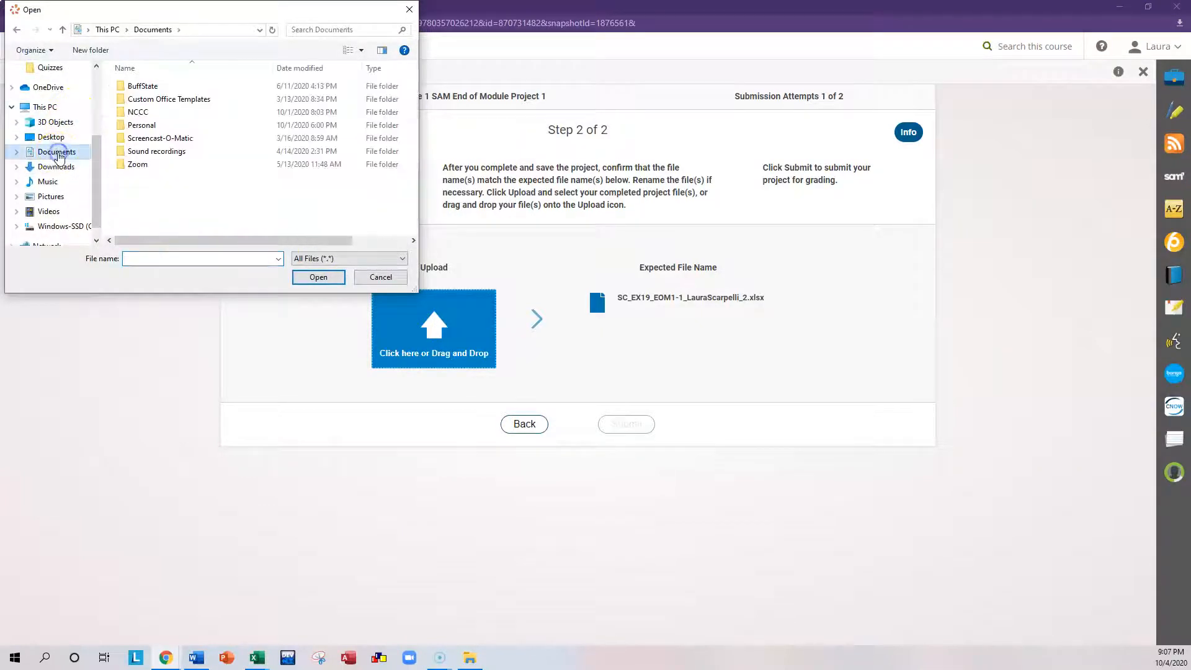
double_click(138, 112)
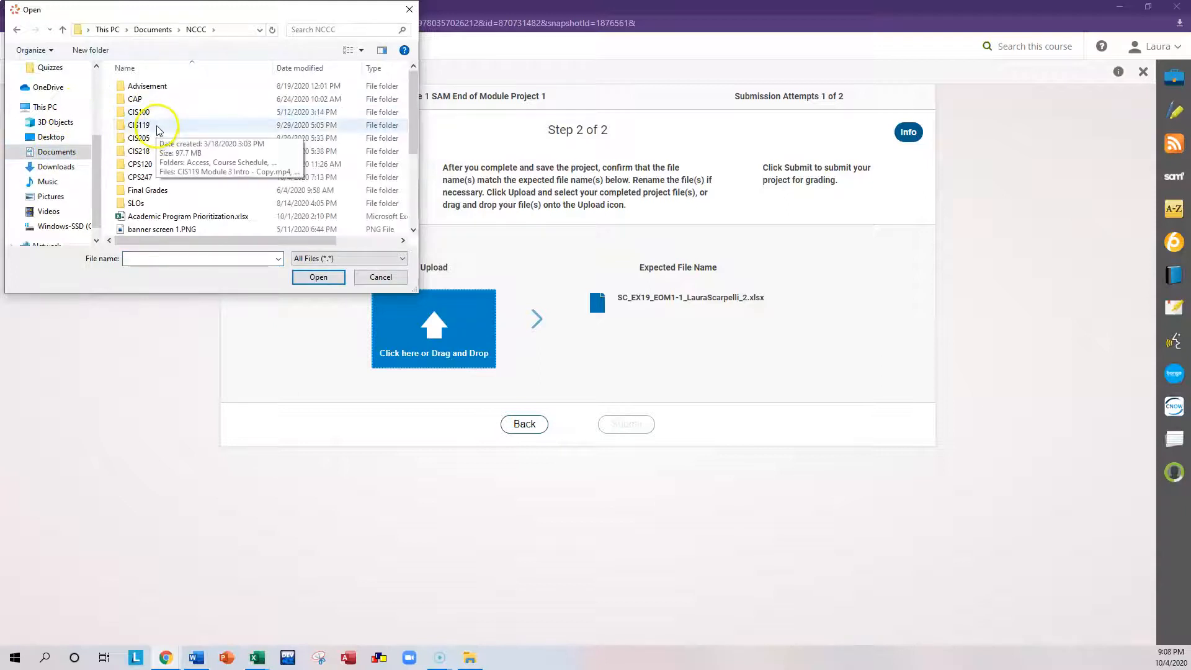
double_click(142, 125)
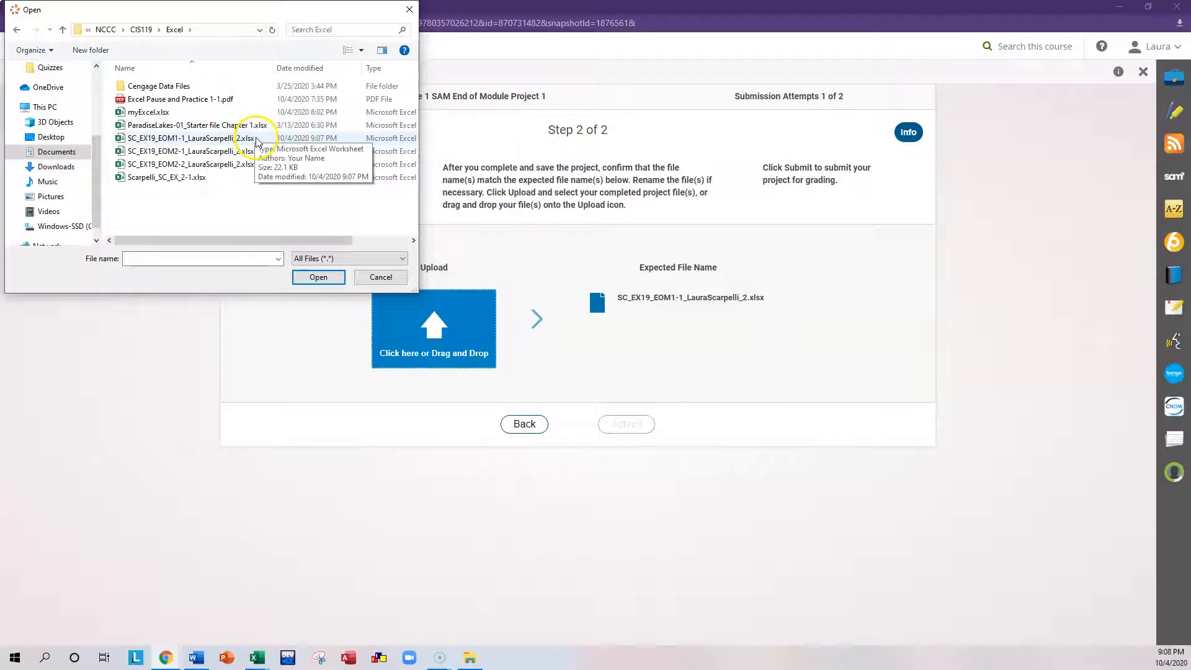
click(190, 138)
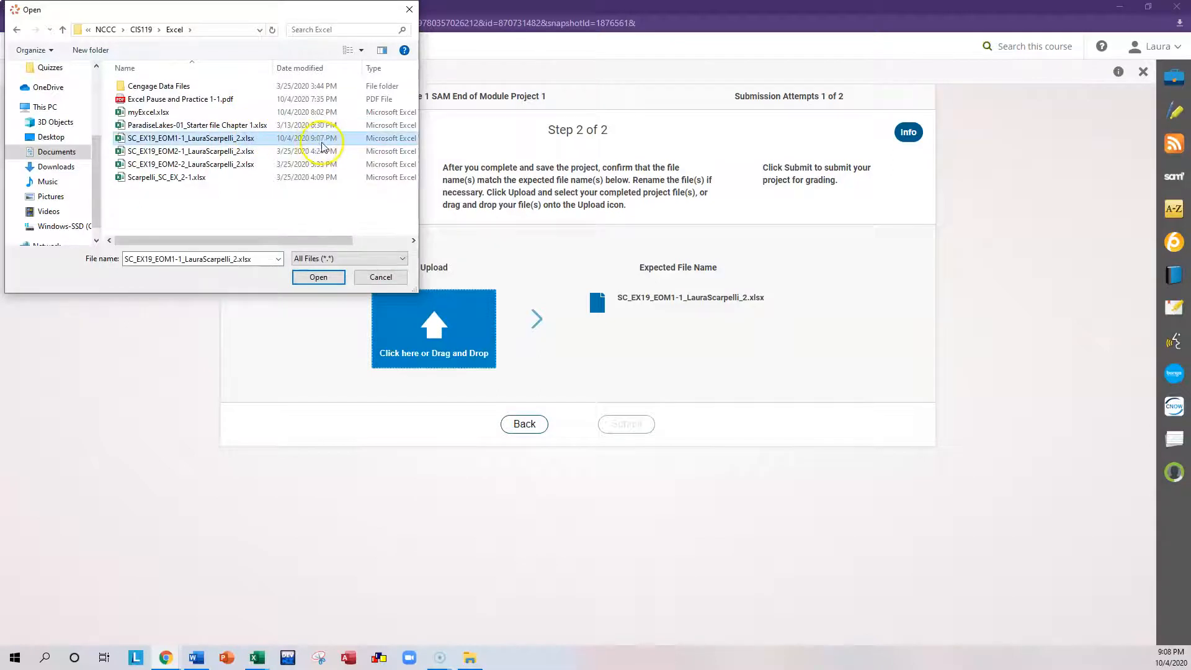
click(318, 276)
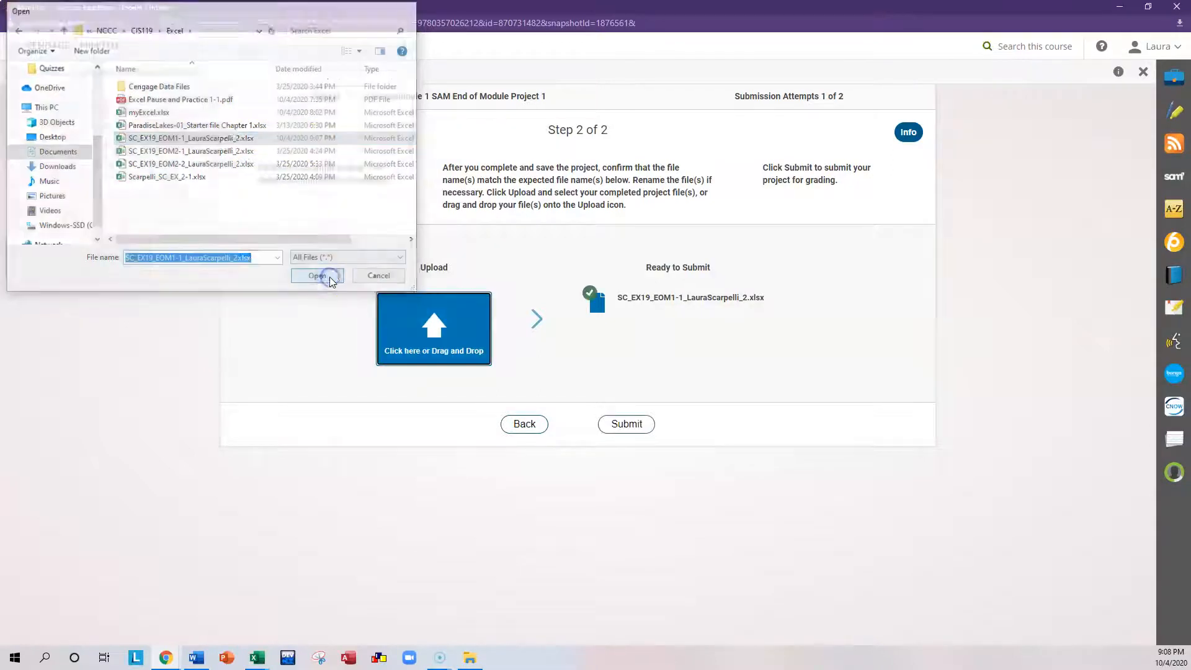
click(317, 276)
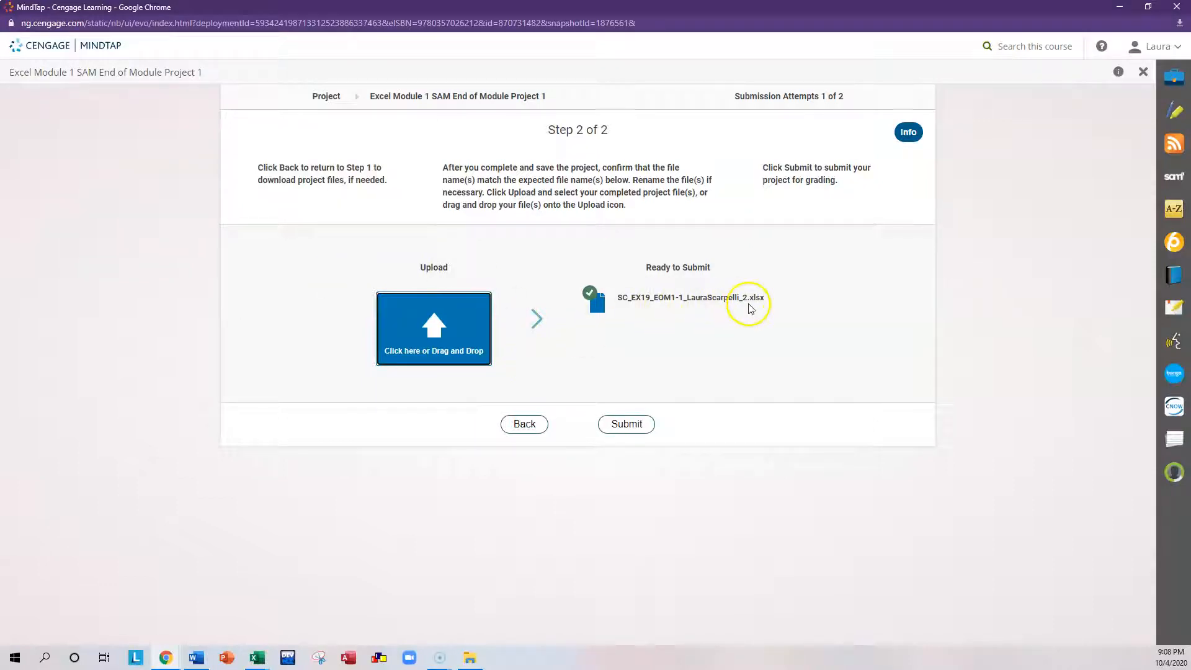
click(626, 424)
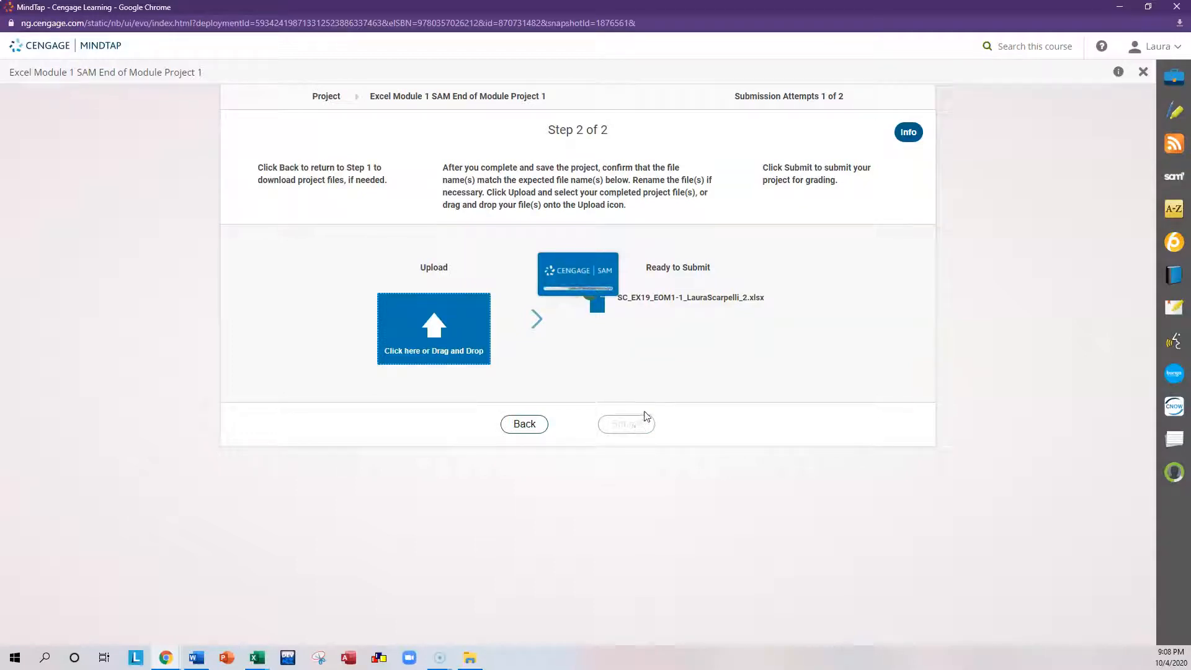
mouse_move(656, 406)
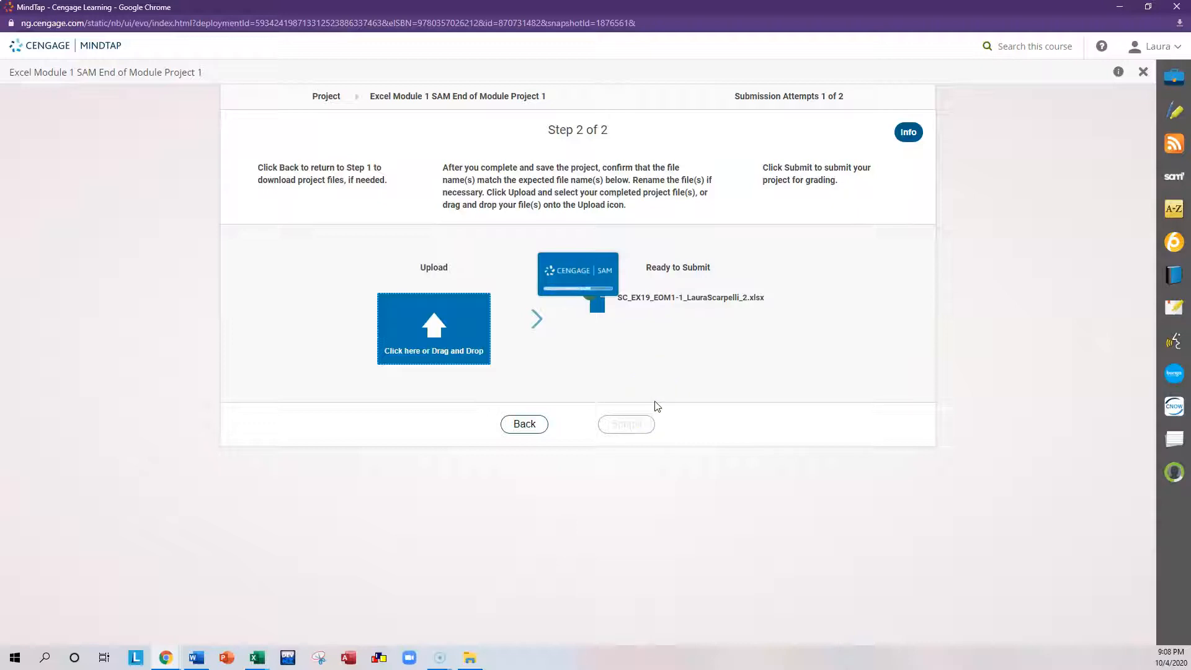
click(626, 423)
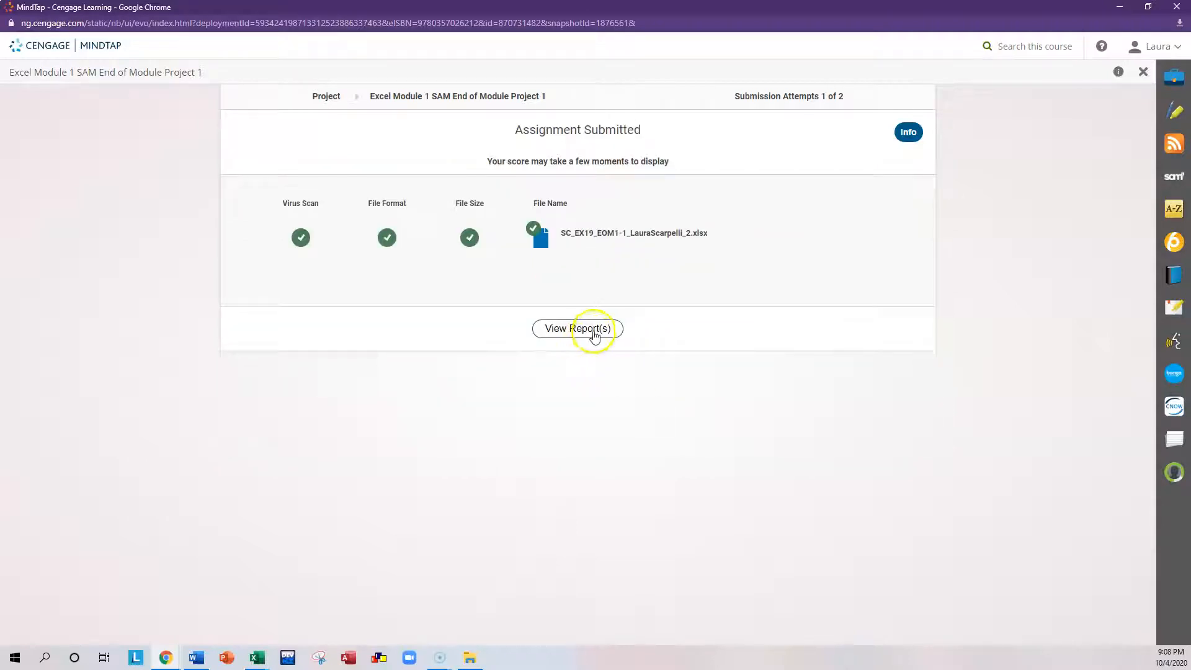
click(577, 328)
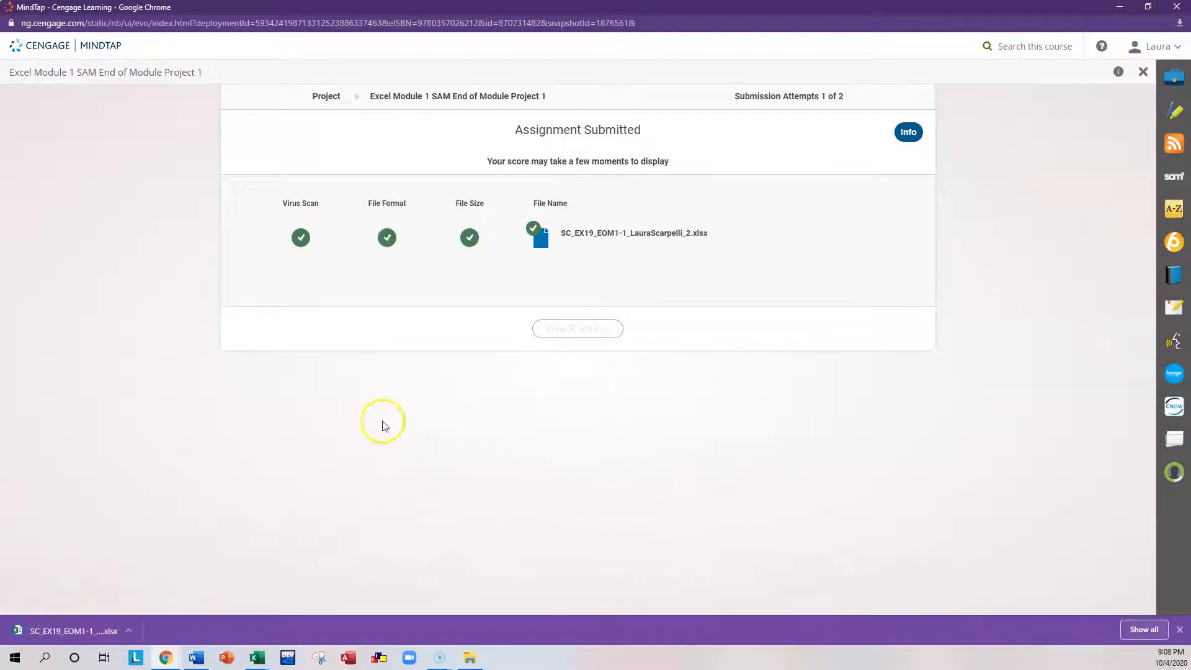
click(72, 631)
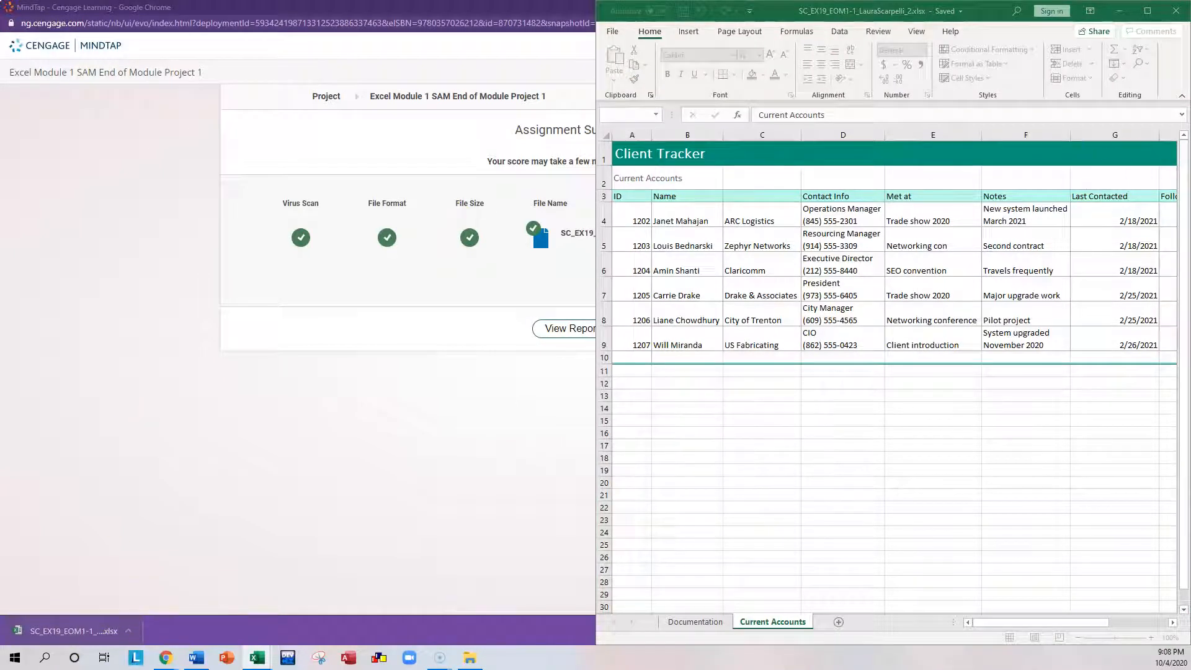
click(566, 328)
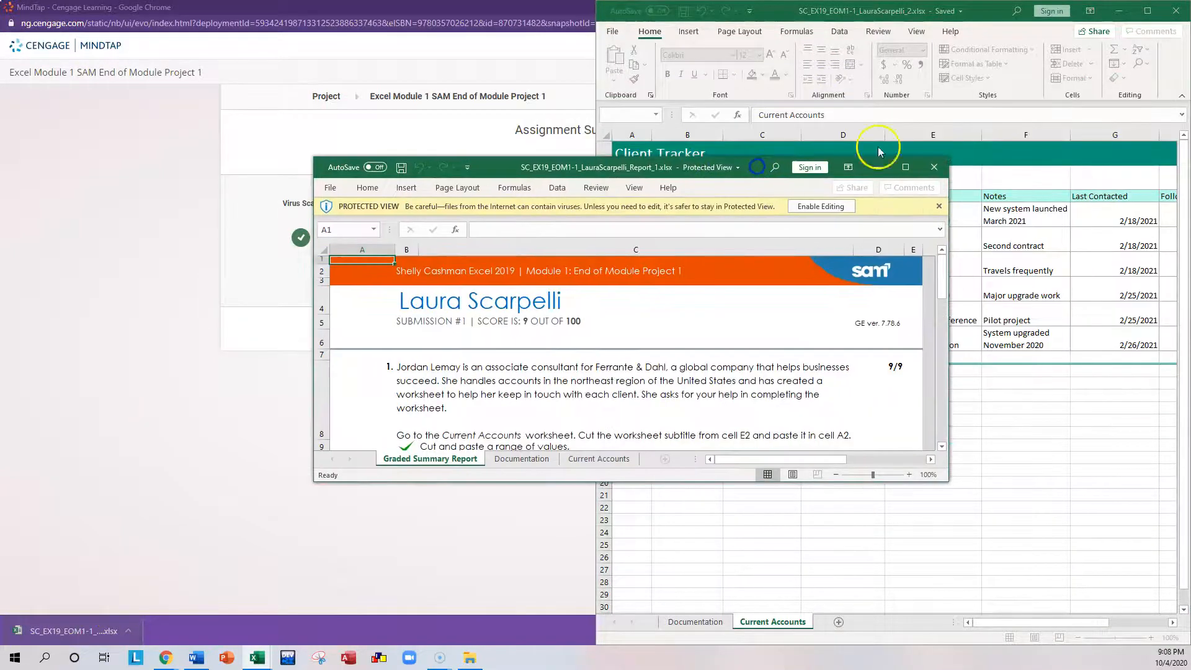
click(906, 167)
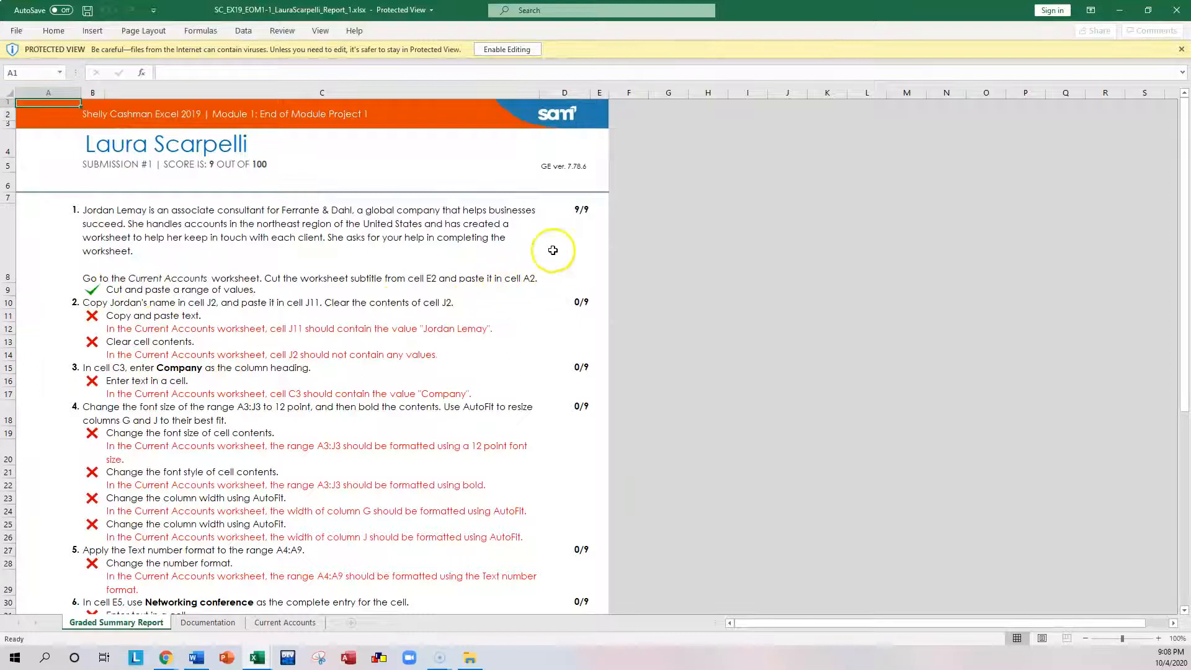
click(565, 244)
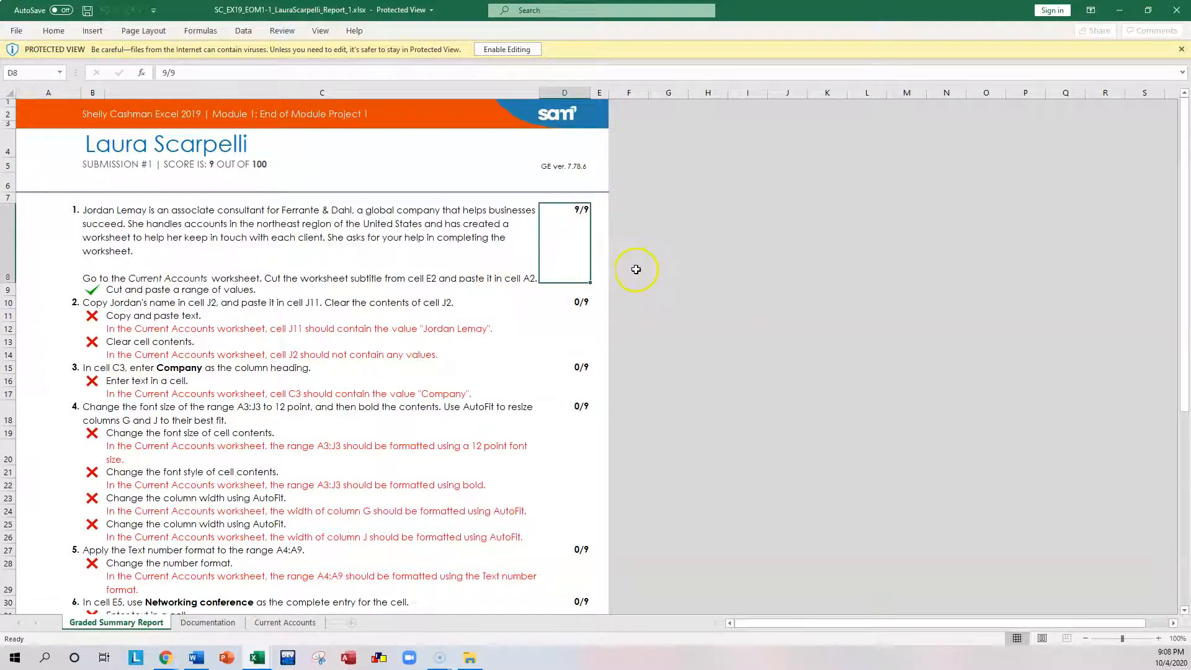
scroll(down, 3)
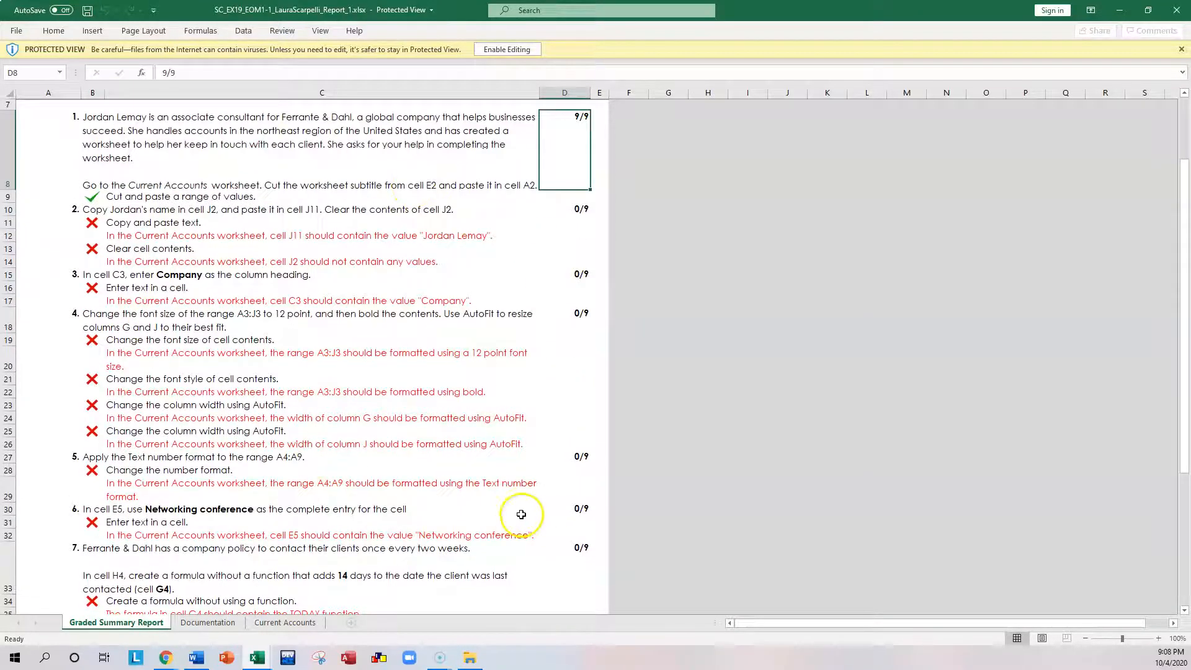
mouse_move(563, 350)
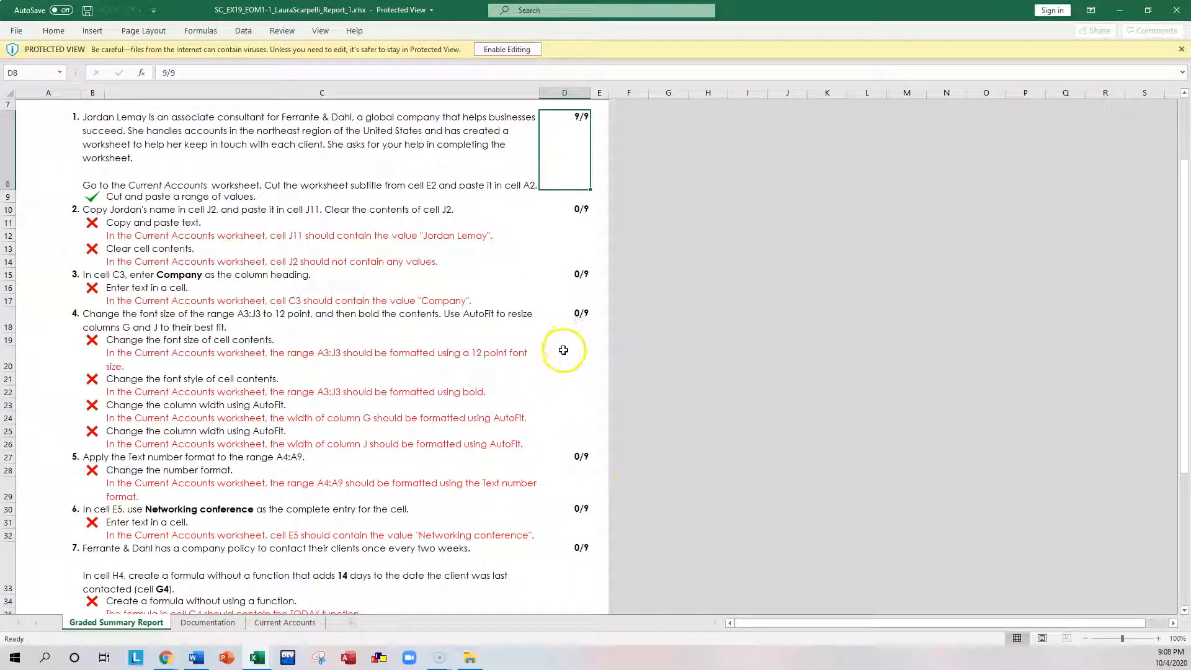
mouse_move(562, 352)
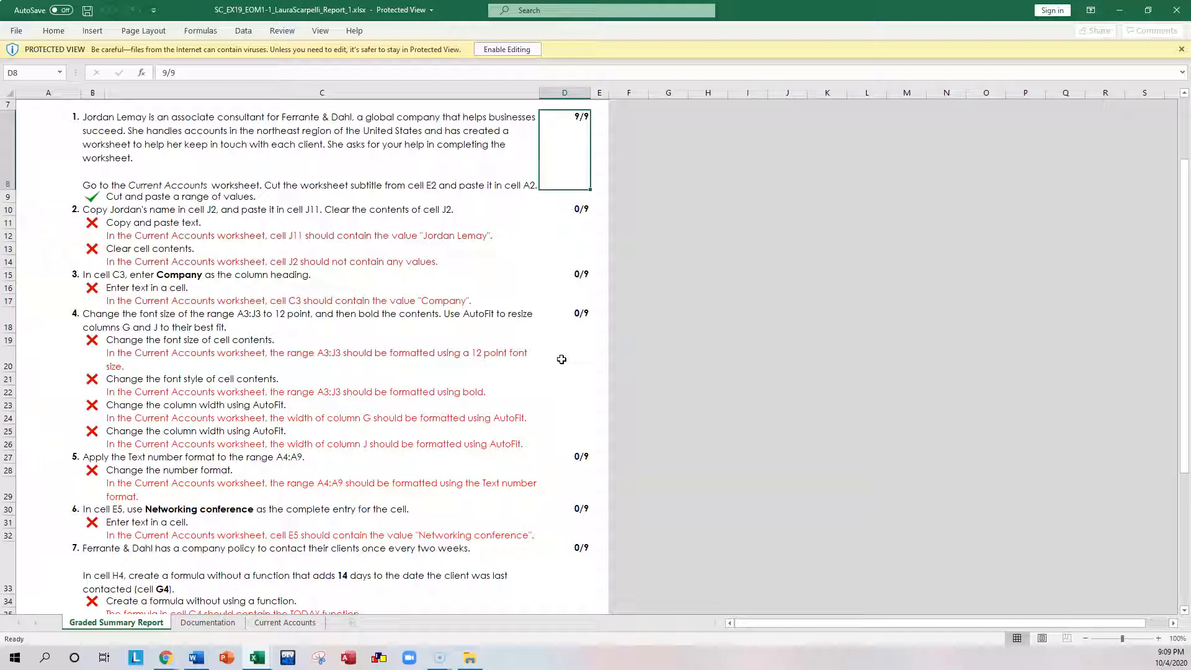
mouse_move(629, 291)
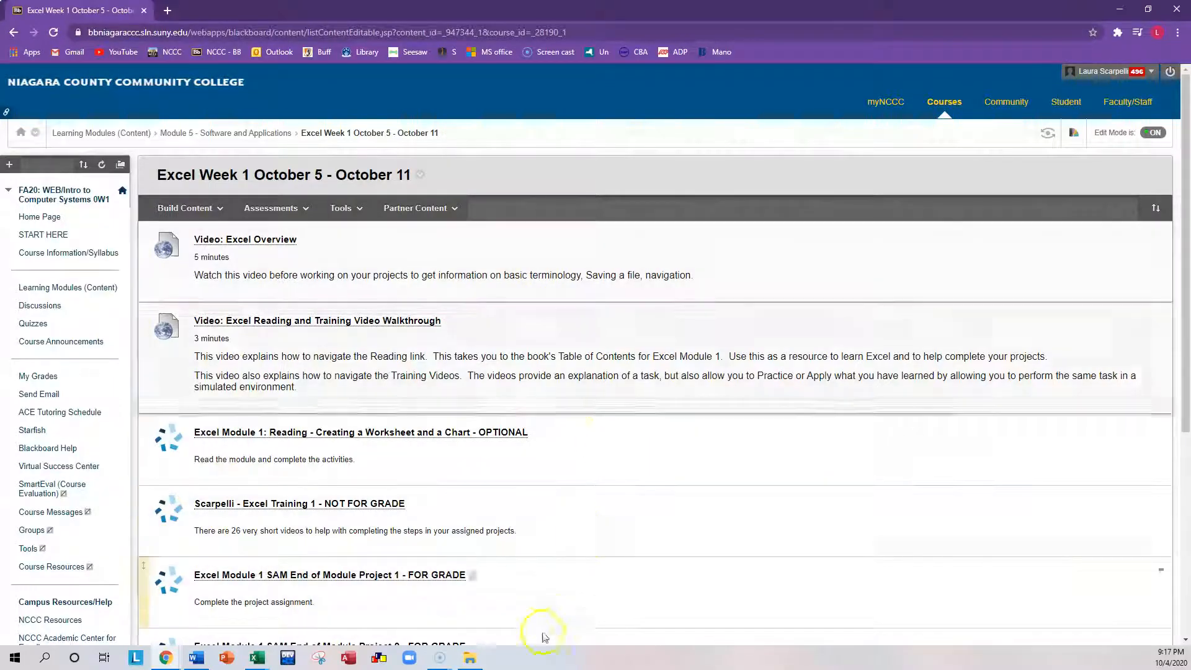
- Reopen End of Module Project 1 and start it at the Step 2 upload page for attempt 2 of 2
click(329, 575)
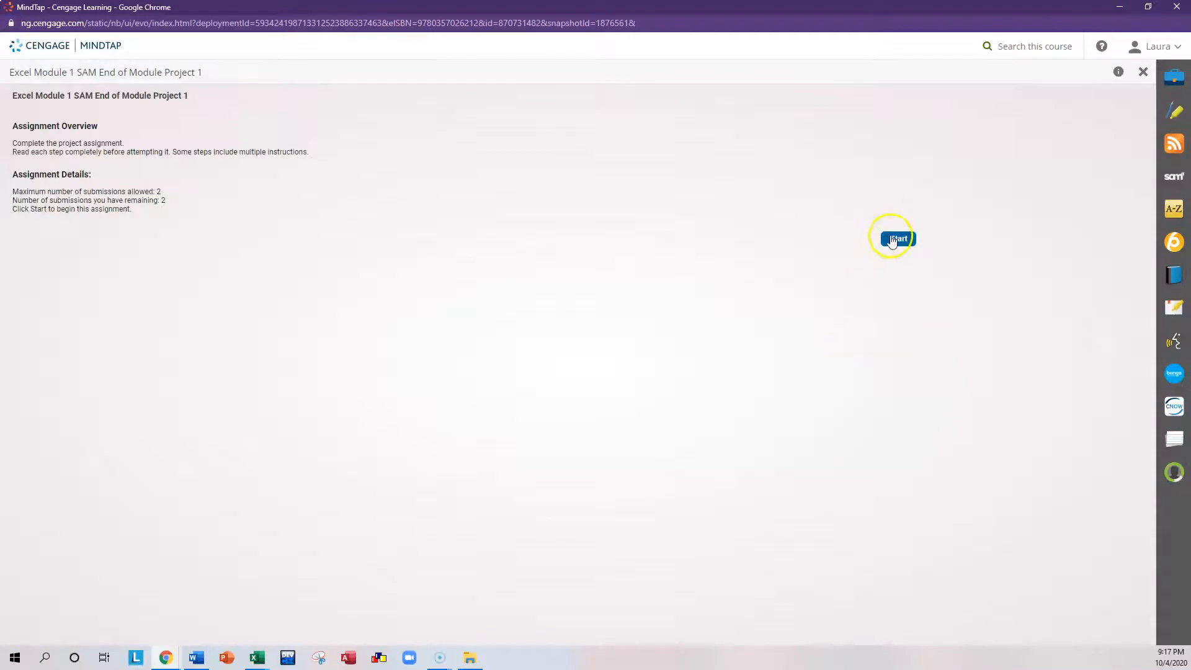
click(897, 238)
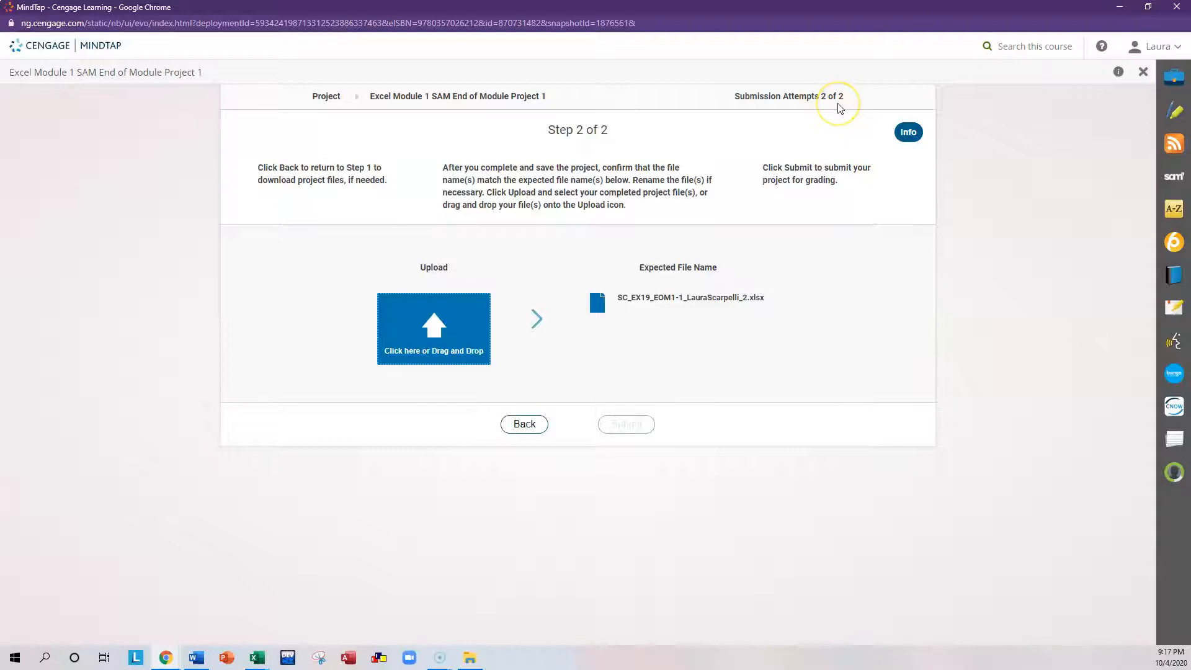
mouse_move(765, 522)
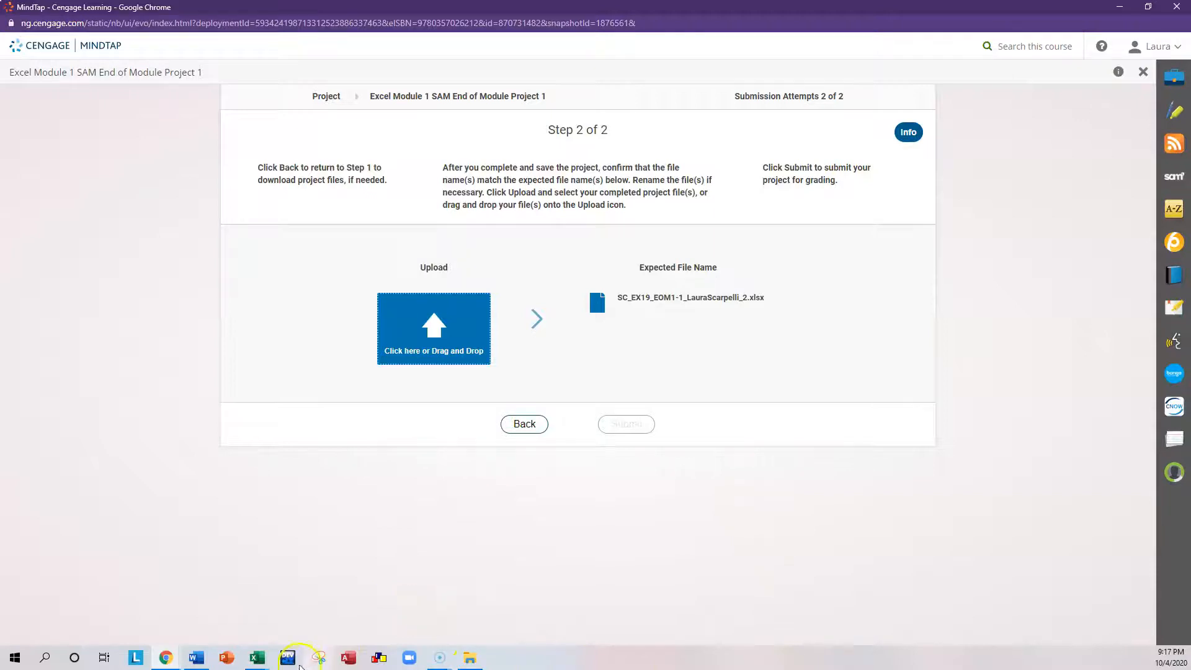
click(257, 657)
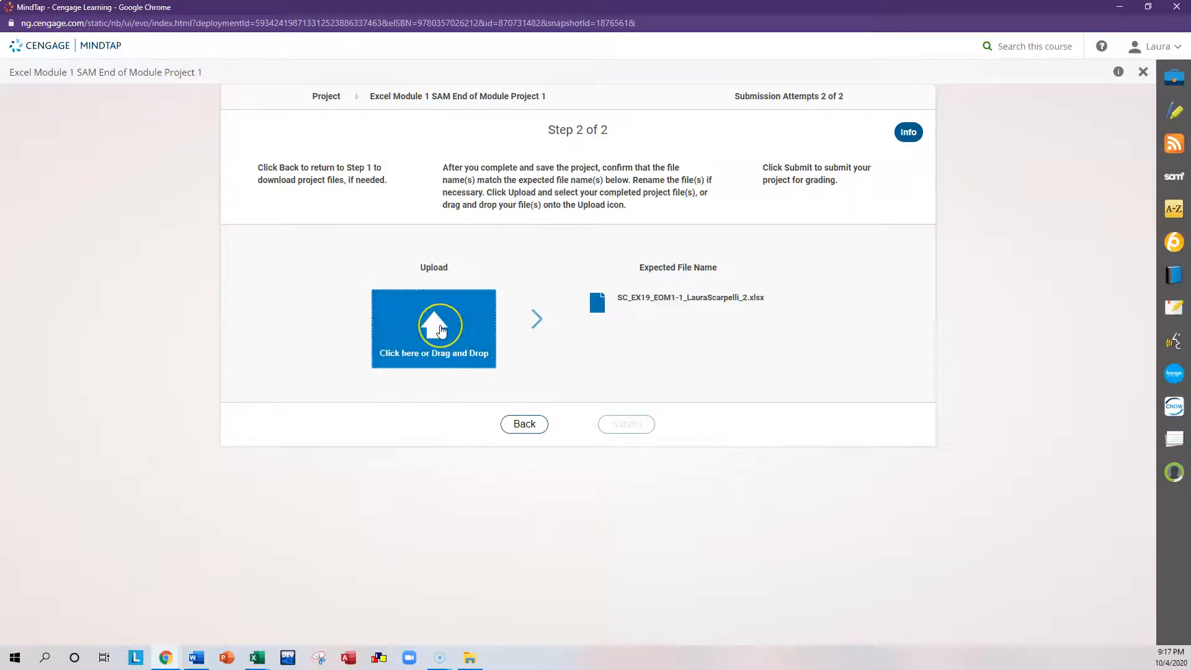
mouse_move(456, 369)
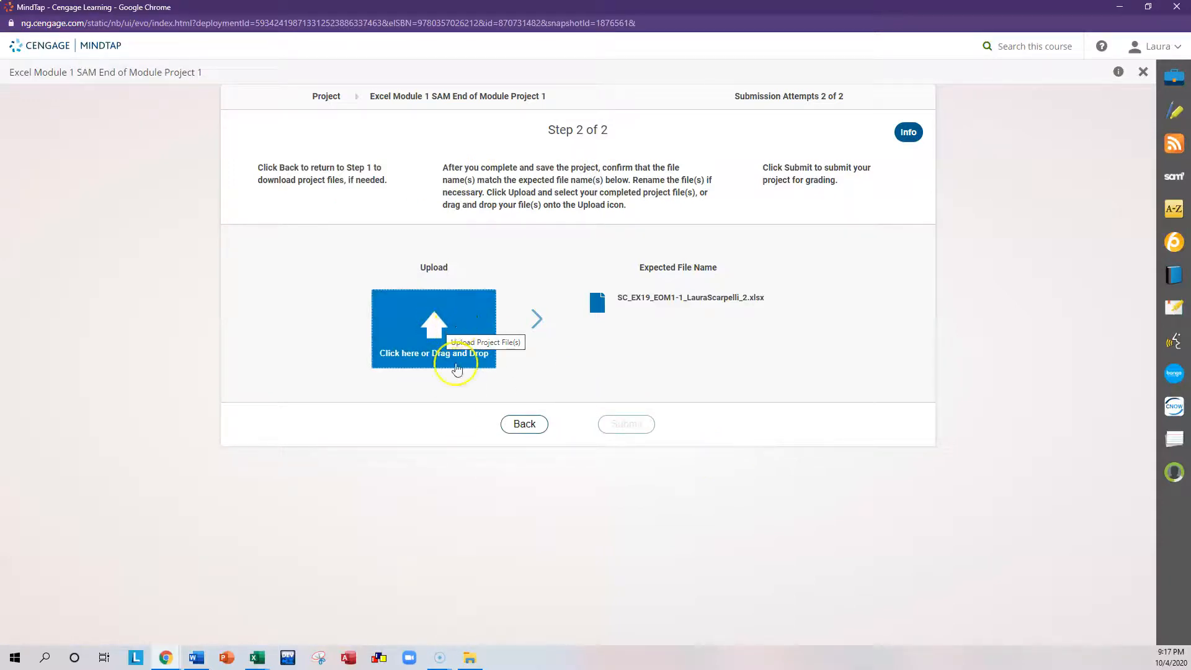